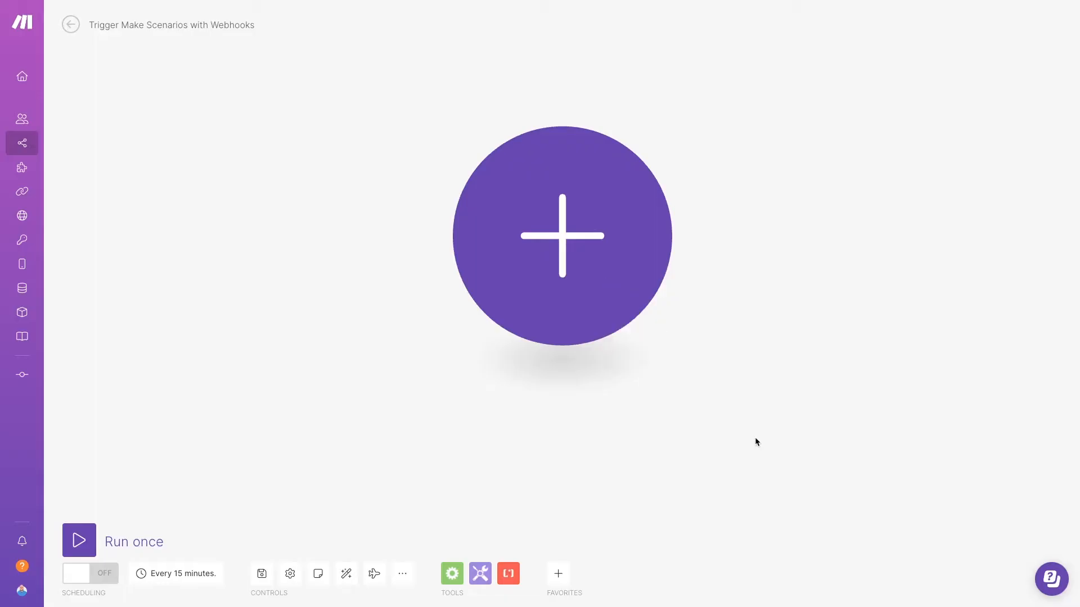
{"action": "mouse_move", "coordinate": [606, 283]}
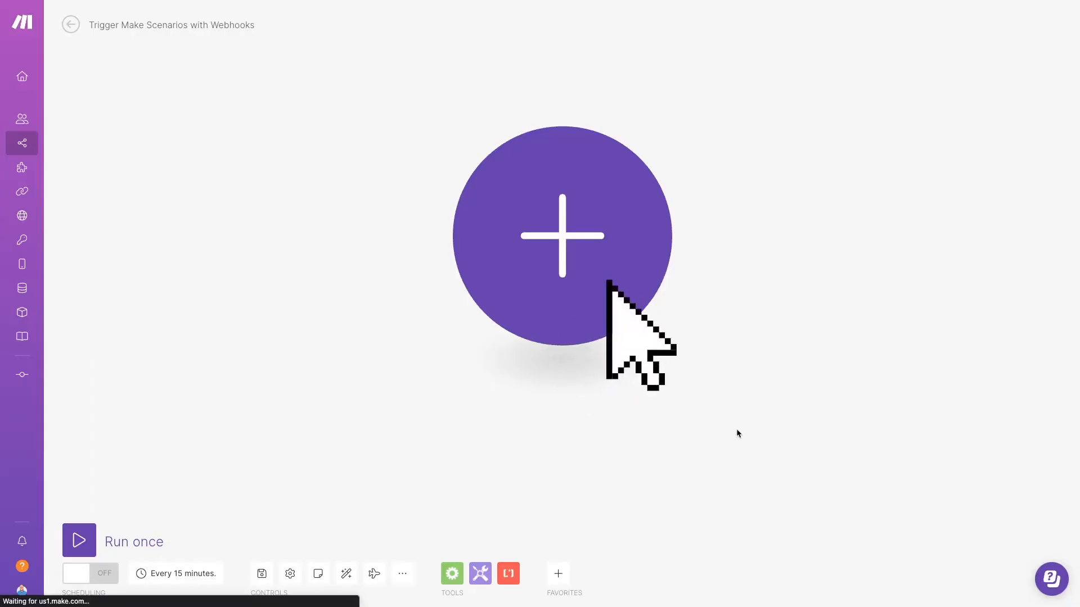
- Add the scenario's first module and search the app list for 'webhooks'
{"action": "left_click", "coordinate": [560, 235]}
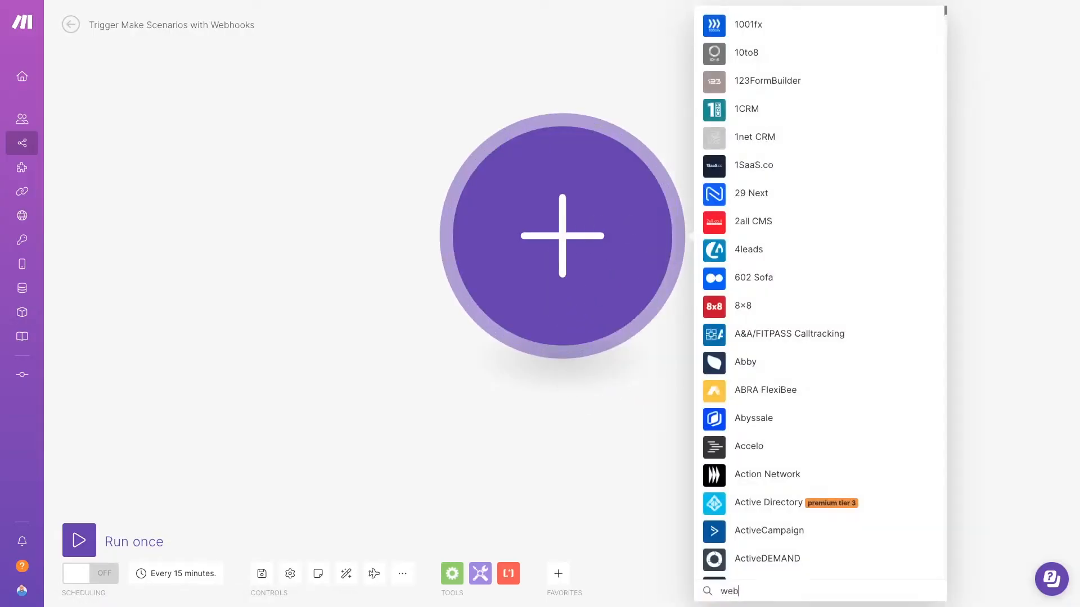
{"action": "type", "text": "hooks"}
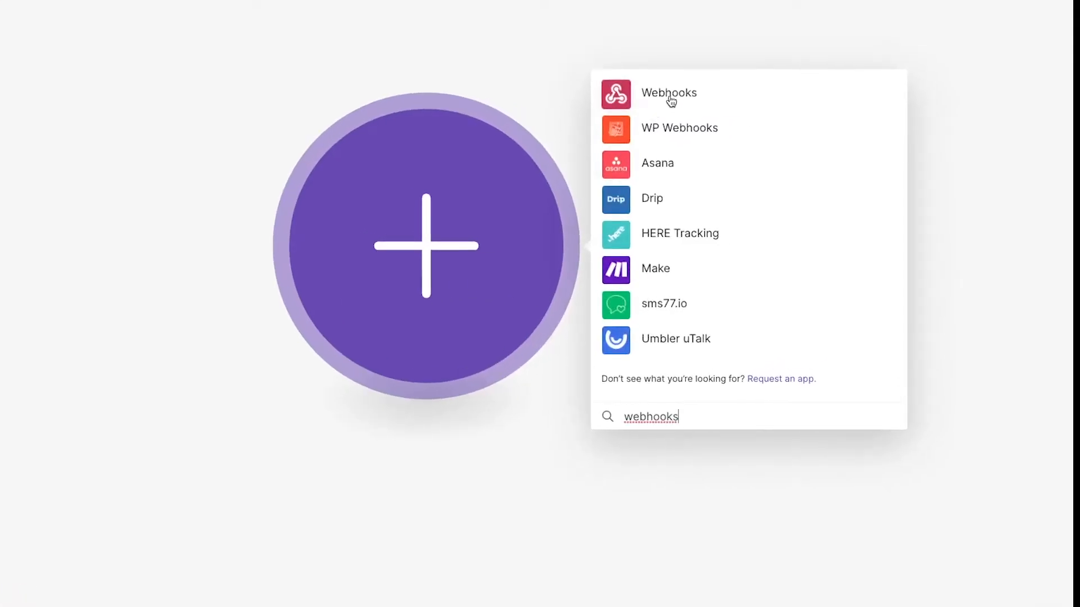
- Create a Webhooks Custom webhook named 'trigger-make-with-webhooks-hook' and save it
{"action": "left_click", "coordinate": [667, 93]}
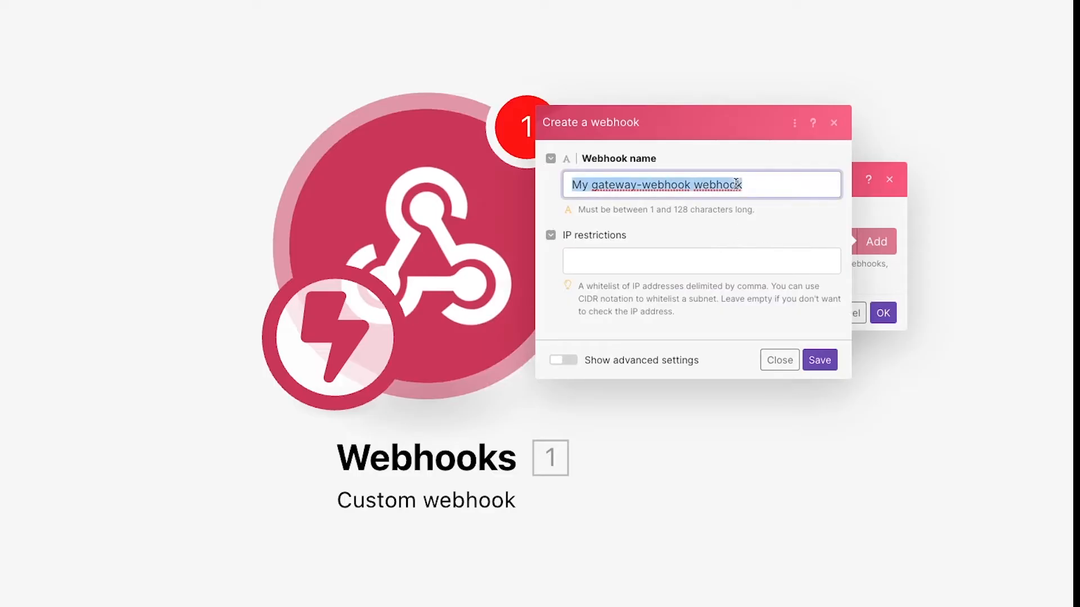
{"action": "type", "text": "trig"}
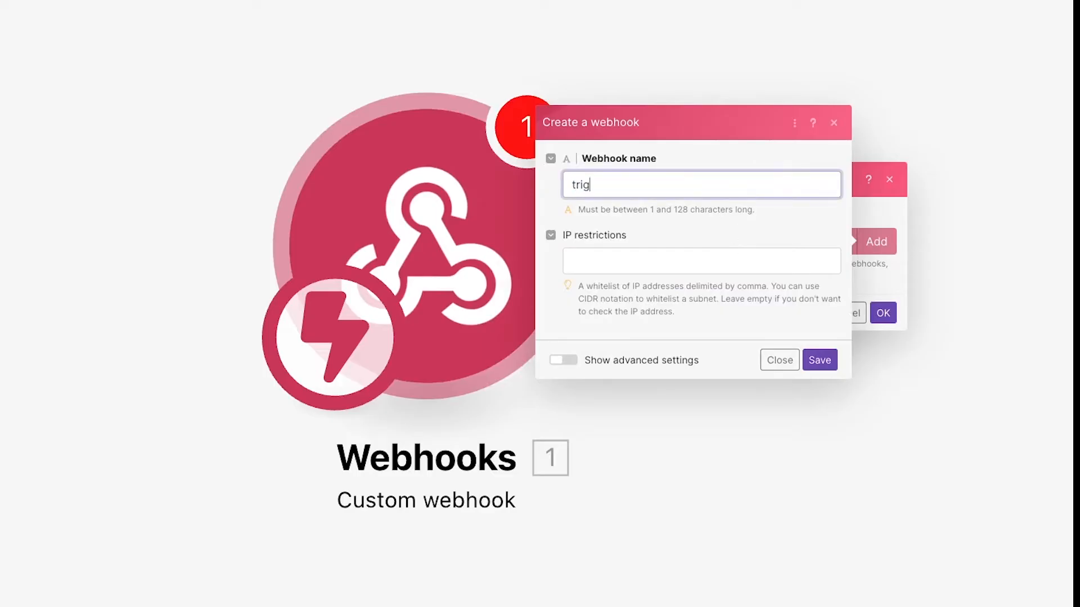
{"action": "type", "text": "ger-make-wi"}
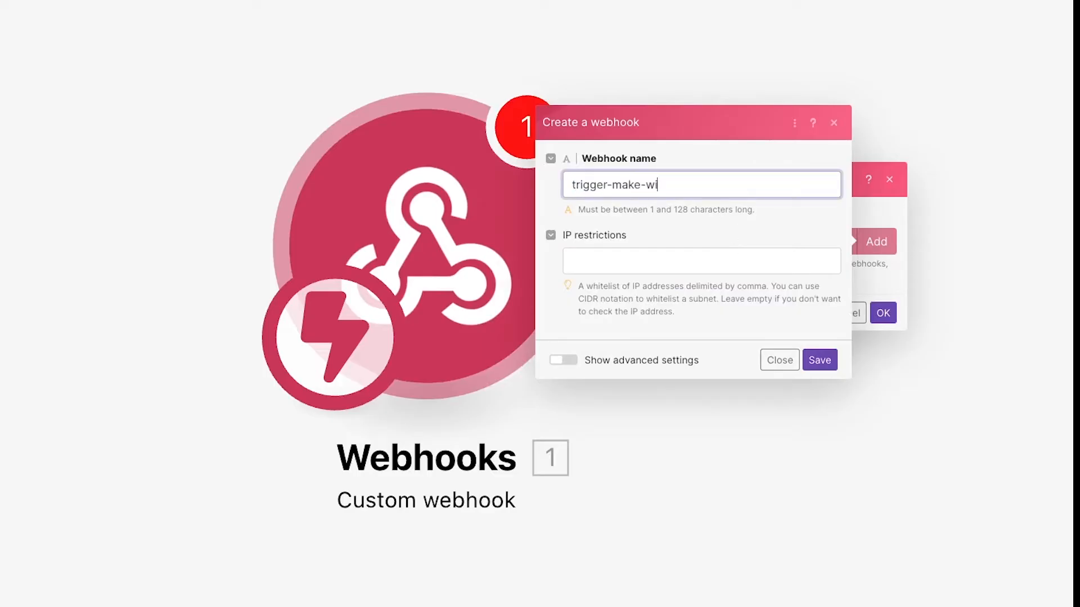
{"action": "type", "text": "th-webhooks-"}
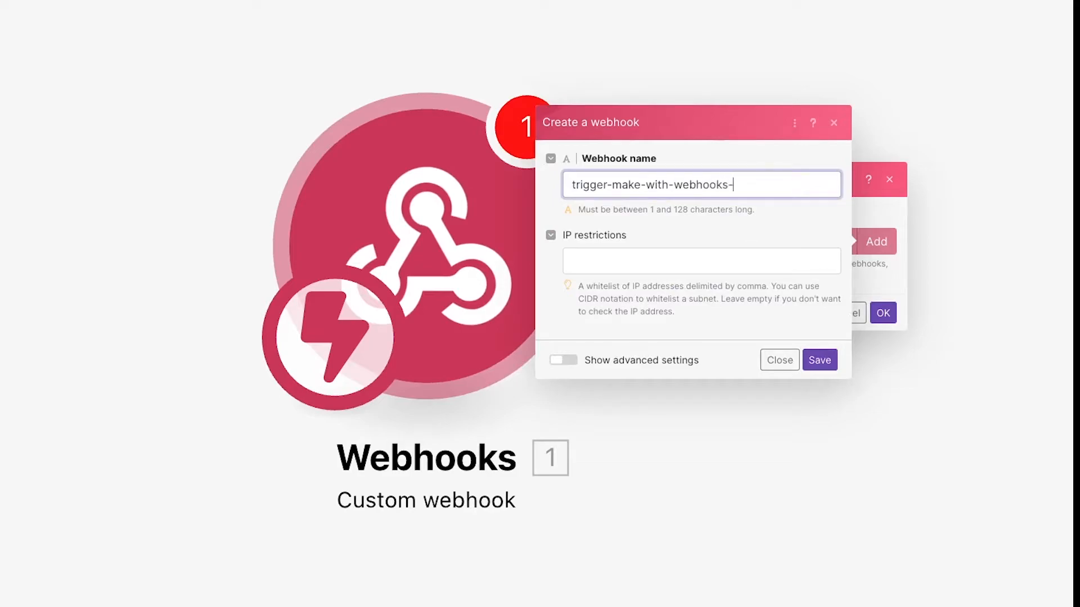
{"action": "type", "text": "hook"}
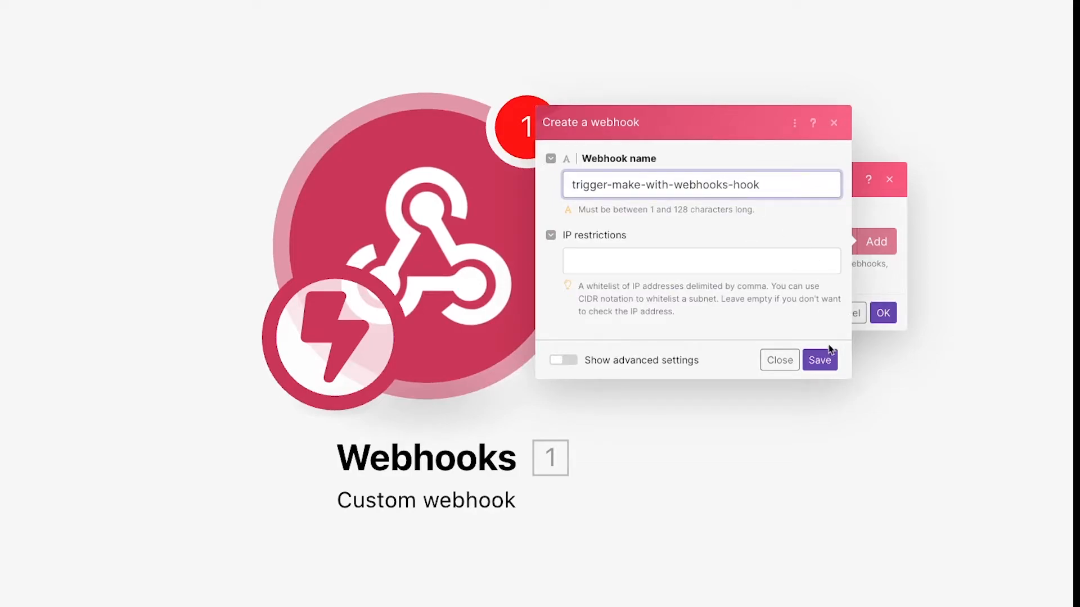
{"action": "left_click", "coordinate": [819, 360]}
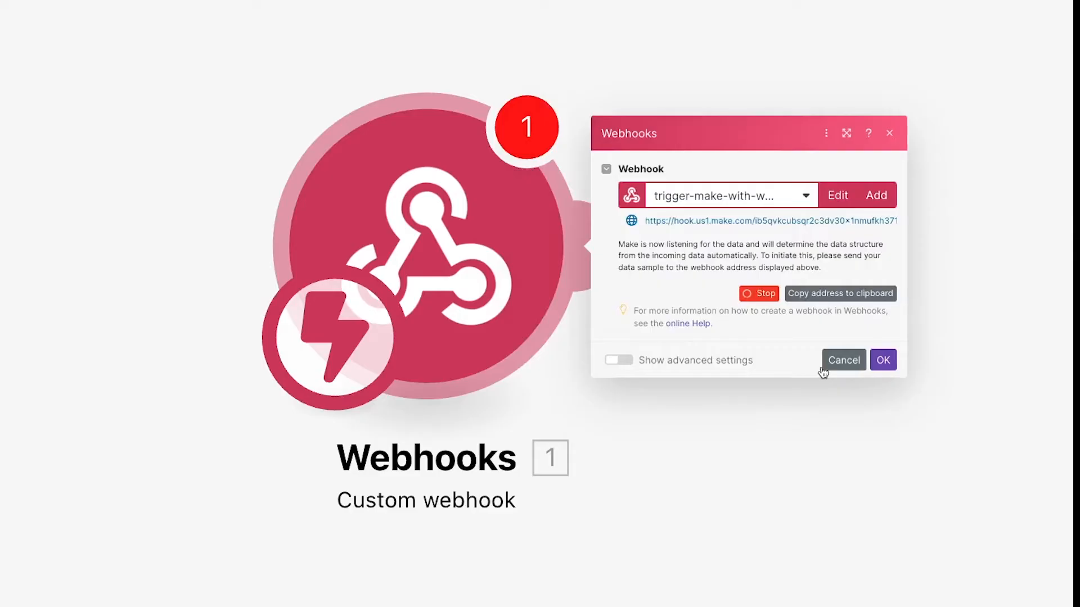
{"action": "mouse_move", "coordinate": [757, 309]}
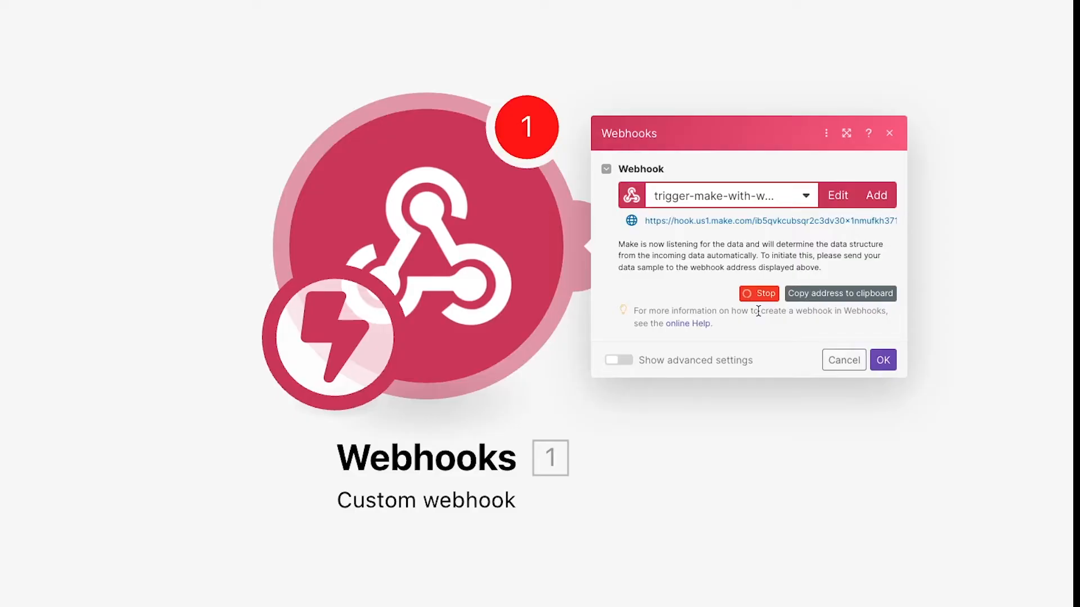
{"action": "mouse_move", "coordinate": [817, 303]}
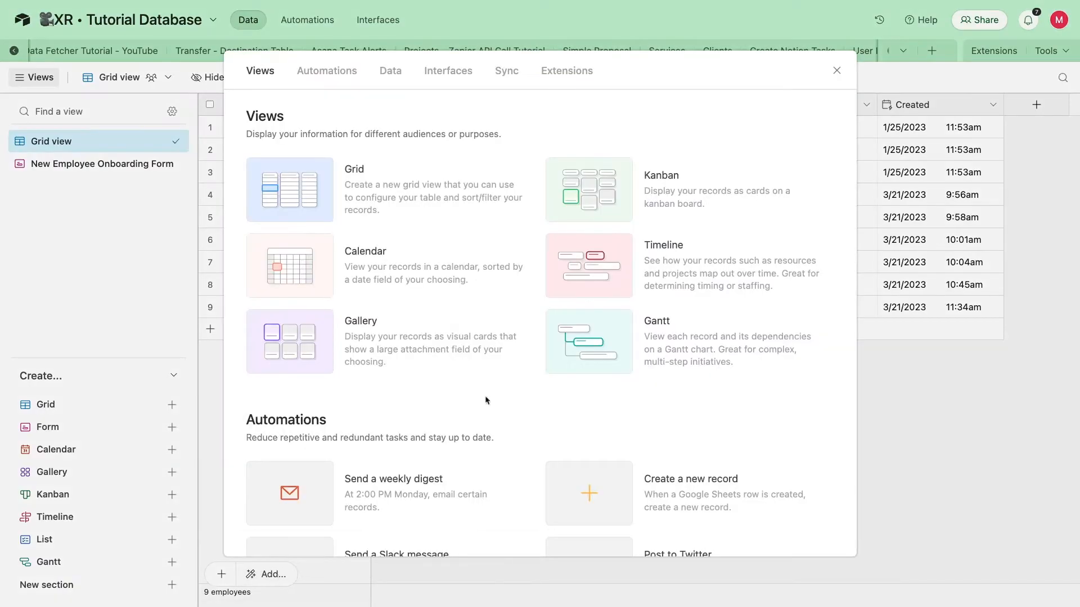
- Start a new automation with a 'When record enters view' trigger
{"action": "left_click", "coordinate": [307, 19]}
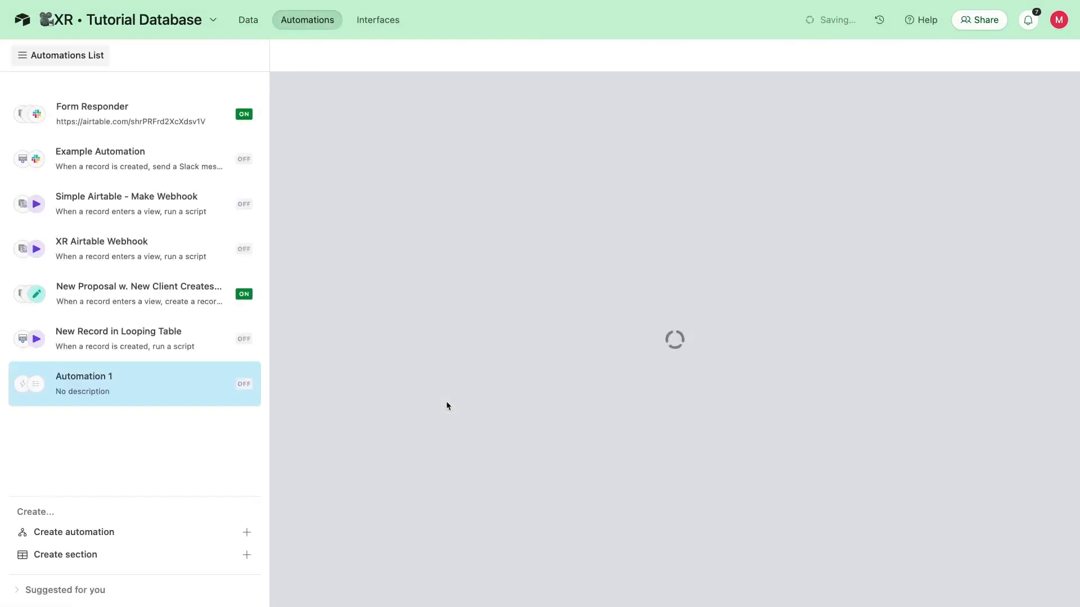
{"action": "left_click", "coordinate": [702, 139]}
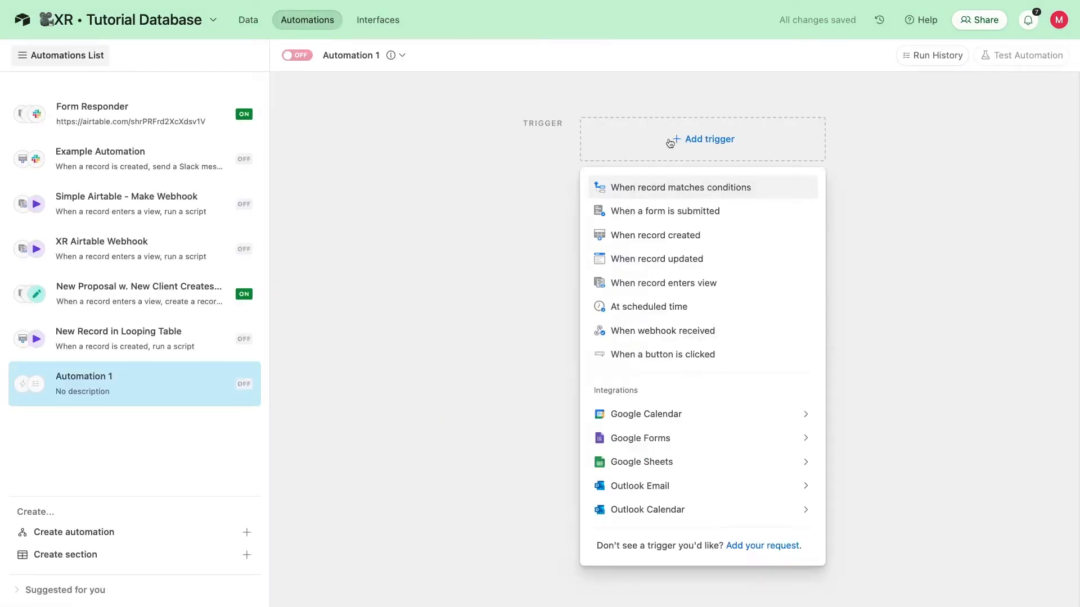
{"action": "left_click", "coordinate": [662, 283]}
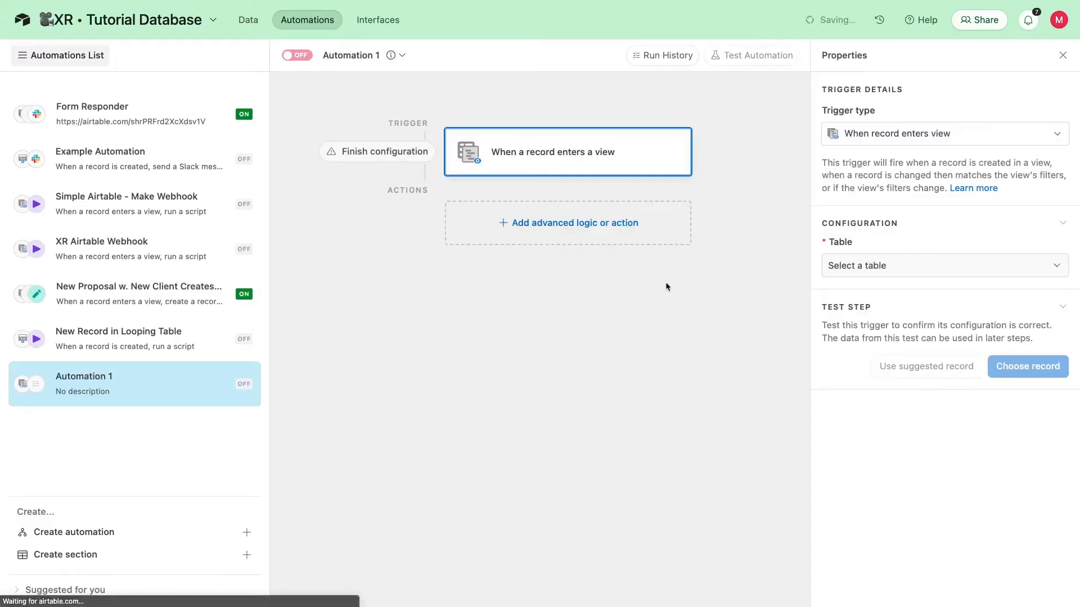
- Set the trigger's table to Employee Onboarding and move on to adding an action
{"action": "left_click", "coordinate": [944, 266]}
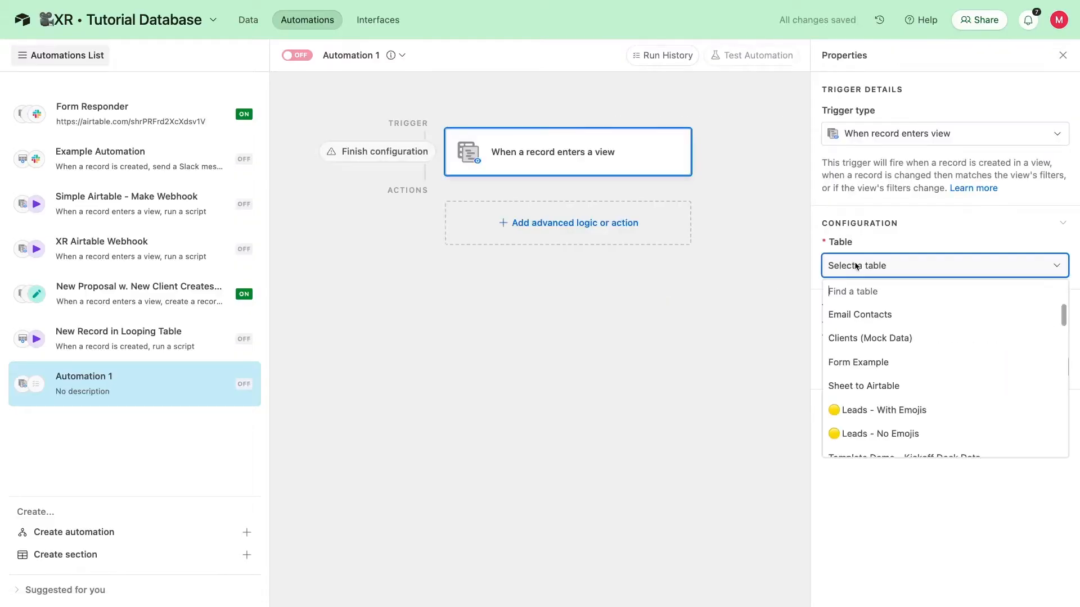
{"action": "type", "text": "employ"}
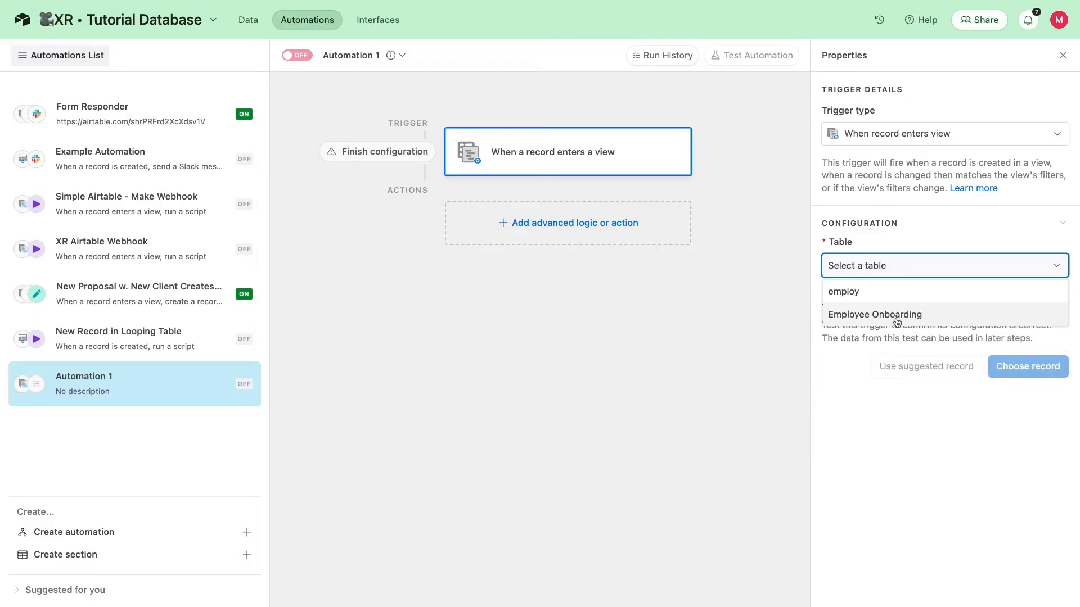
{"action": "left_click", "coordinate": [874, 314]}
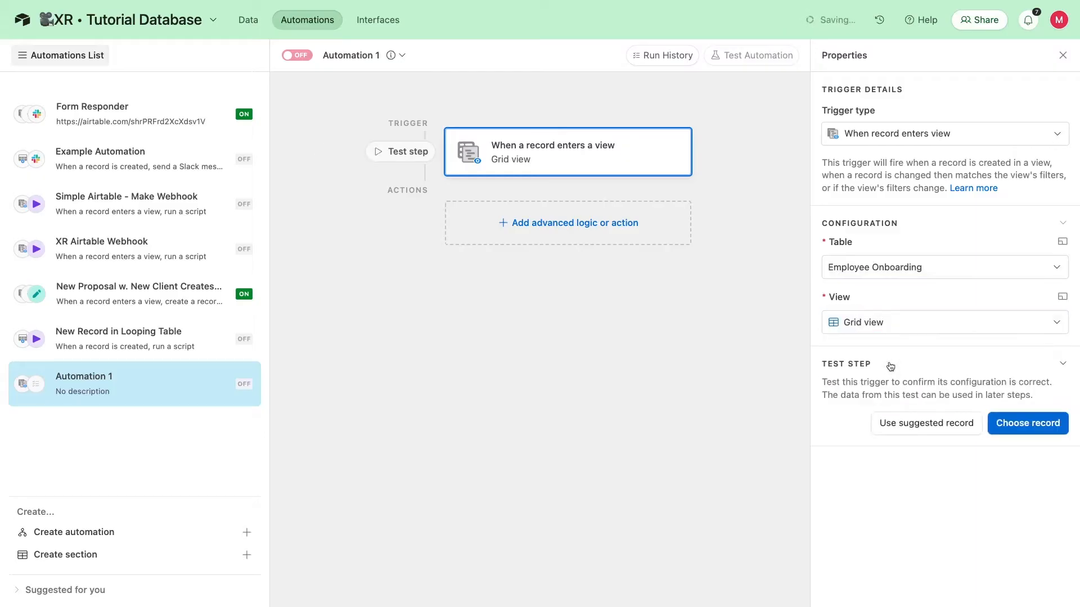
{"action": "left_click", "coordinate": [1027, 423]}
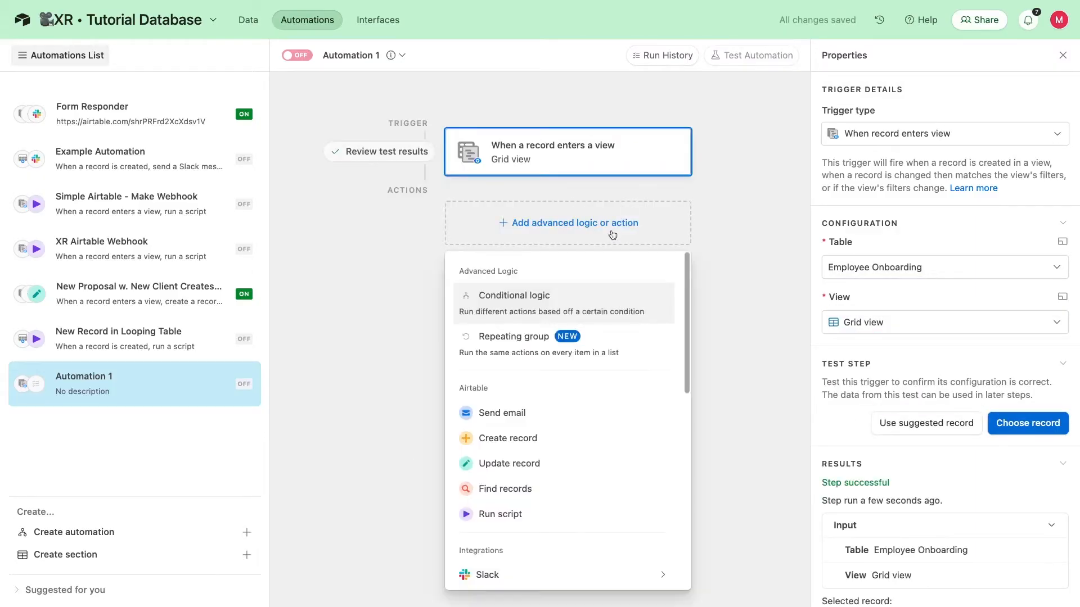
- Add a Run script action to the automation
{"action": "scroll", "scroll_direction": "down", "scroll_amount": 3}
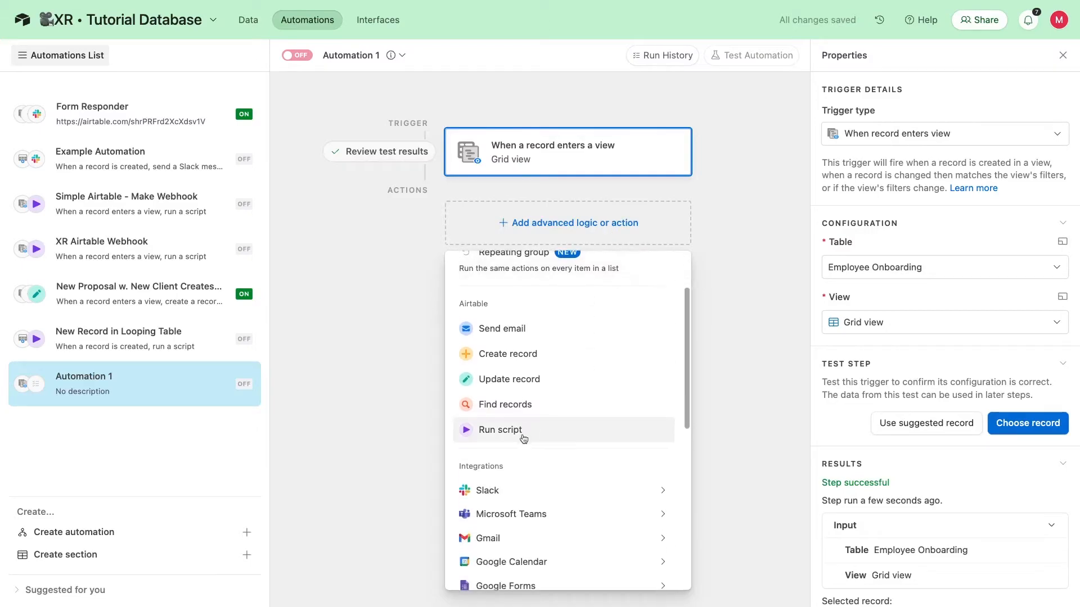
{"action": "left_click", "coordinate": [499, 430]}
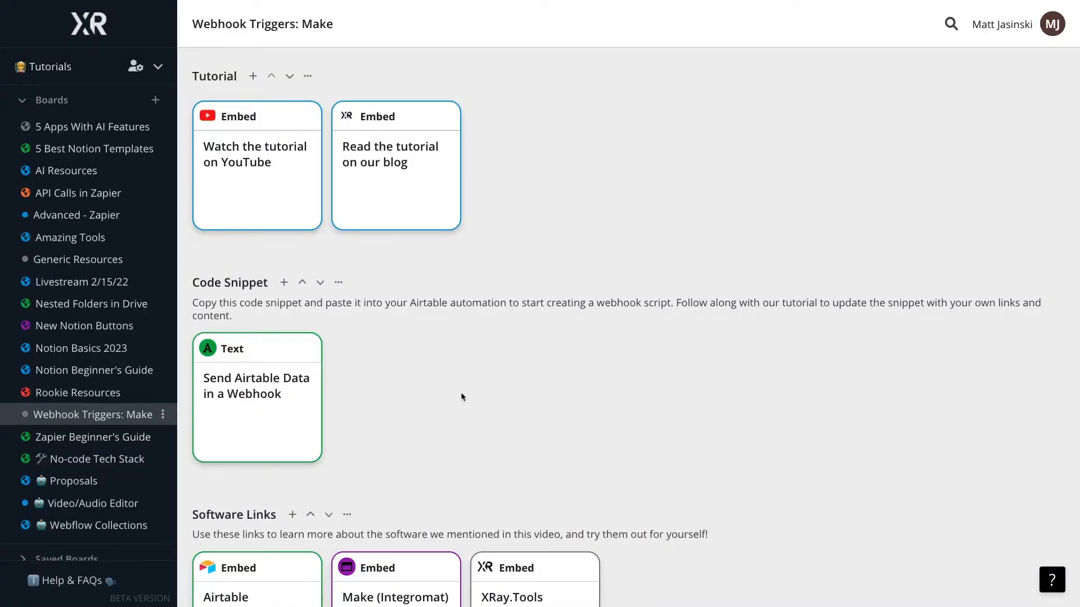
- Copy the 'Send Airtable Data in a Webhook' snippet's script and return to Airtable
{"action": "left_click", "coordinate": [256, 385]}
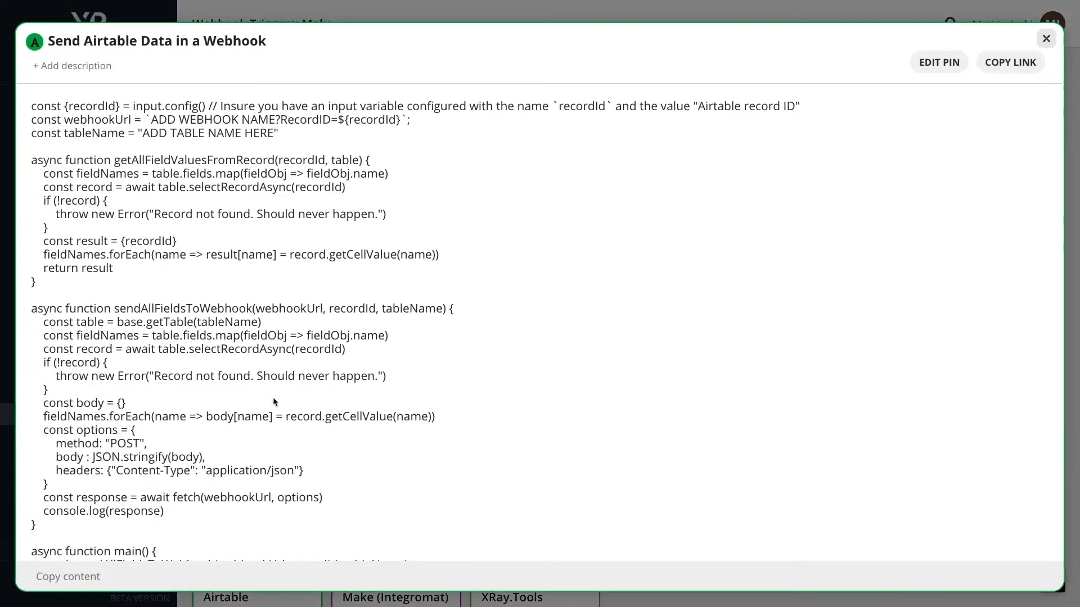
{"action": "mouse_move", "coordinate": [529, 325]}
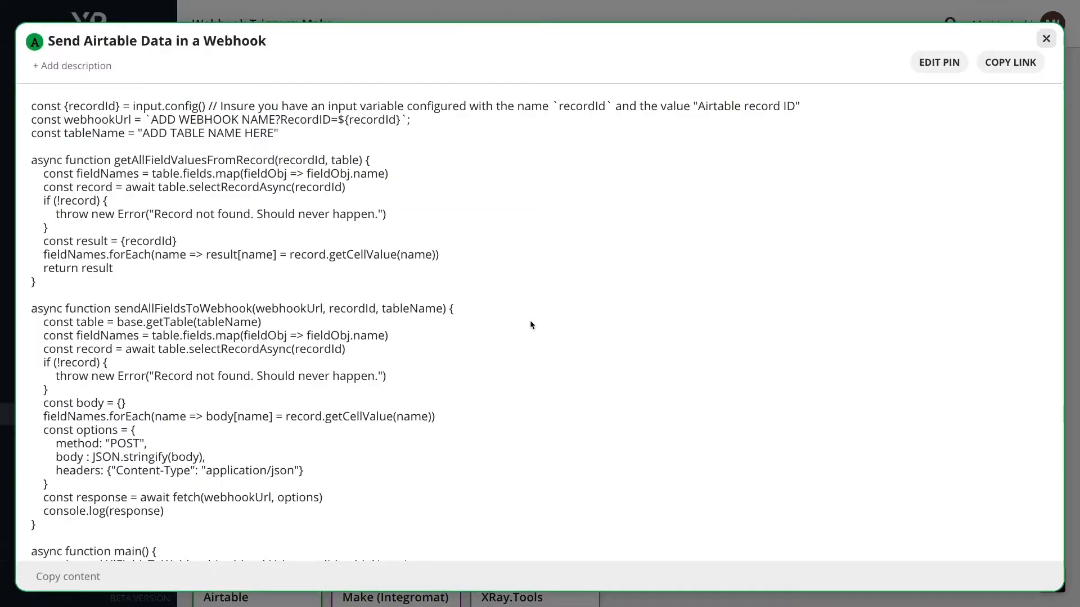
{"action": "scroll", "scroll_direction": "down", "scroll_amount": 3}
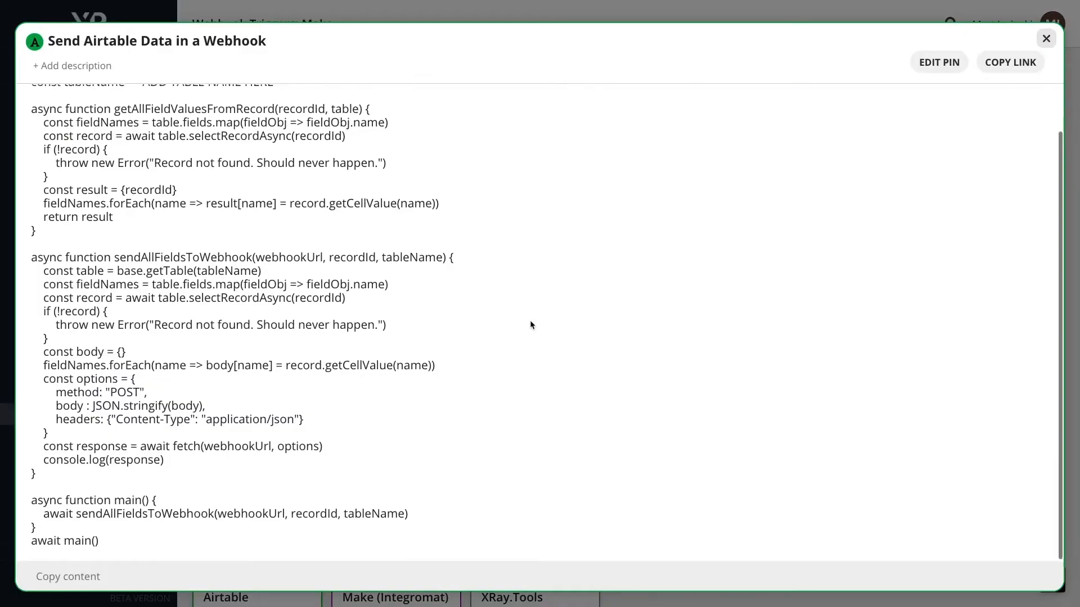
{"action": "scroll", "scroll_direction": "up", "scroll_amount": 3}
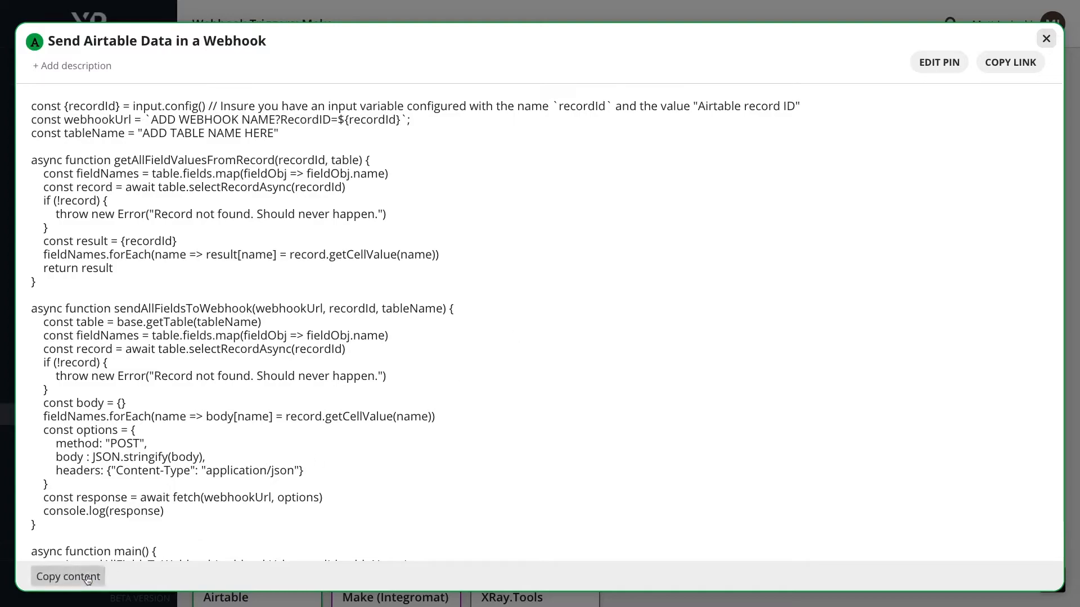
{"action": "left_click", "coordinate": [67, 576]}
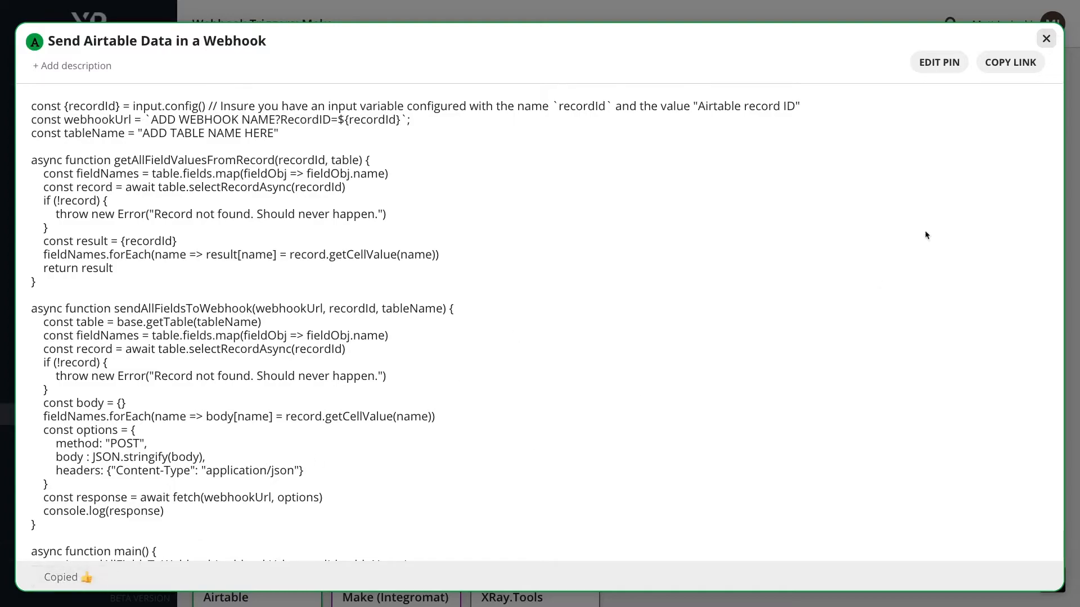
{"action": "left_click", "coordinate": [1045, 38]}
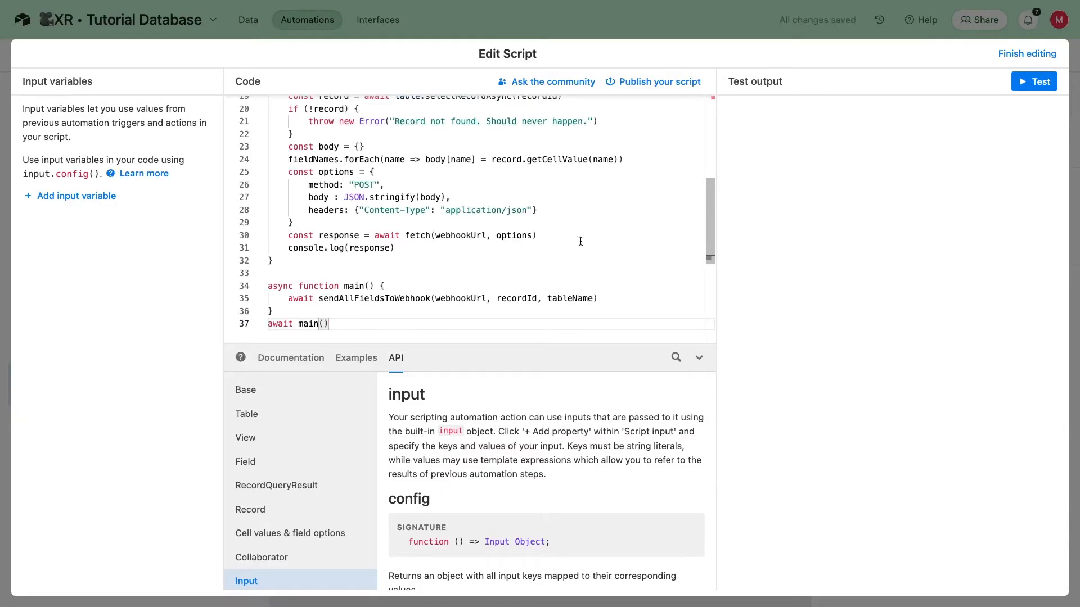
- Replace the placeholder table name in the script with 'Employee Onboarding'
{"action": "scroll", "scroll_direction": "up", "scroll_amount": 3}
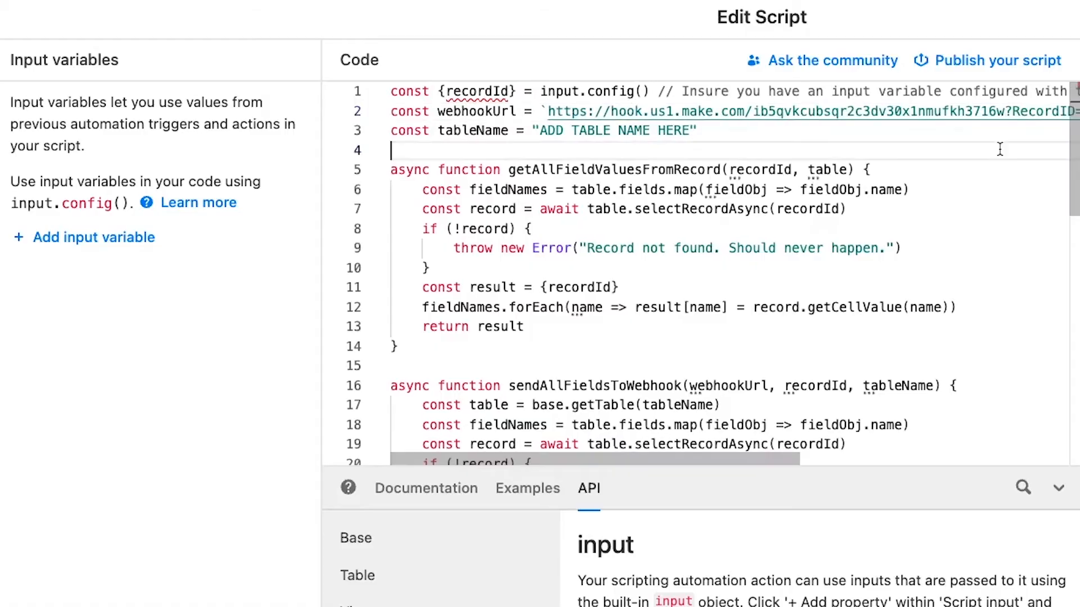
{"action": "double_click", "coordinate": [596, 131]}
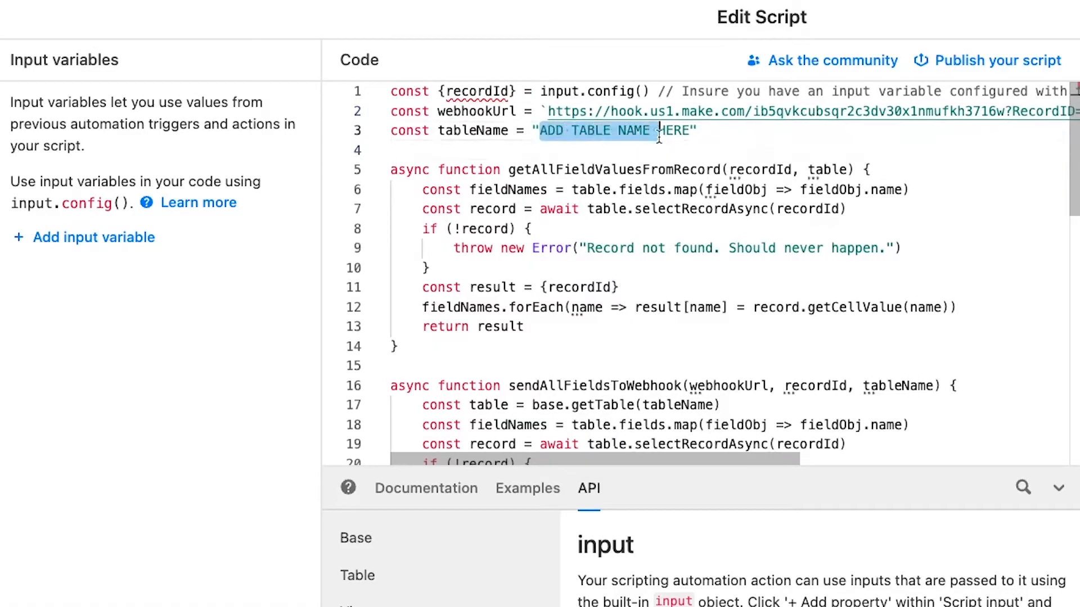
{"action": "type", "text": "Emplo"}
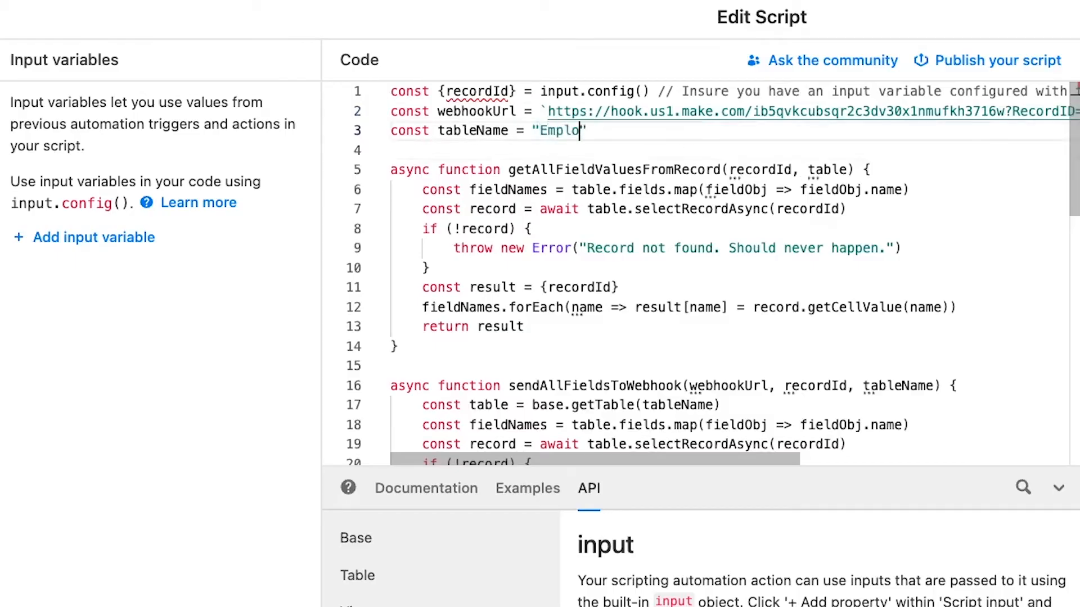
{"action": "type", "text": "yee Onboarding"}
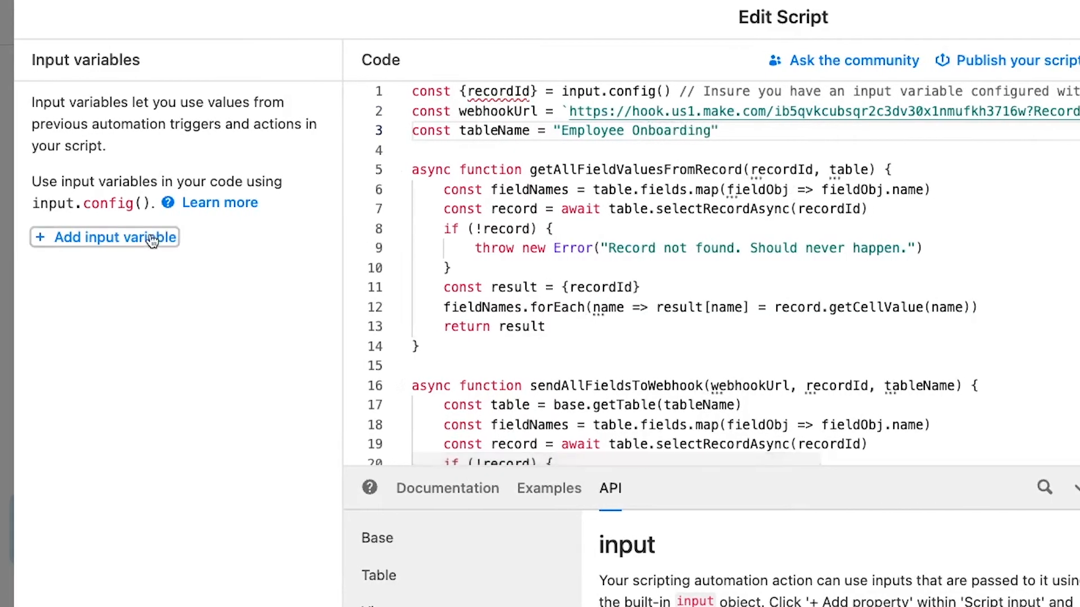
- Add a recordId input mapped to the trigger's Airtable record ID and test the script
{"action": "left_click", "coordinate": [106, 237]}
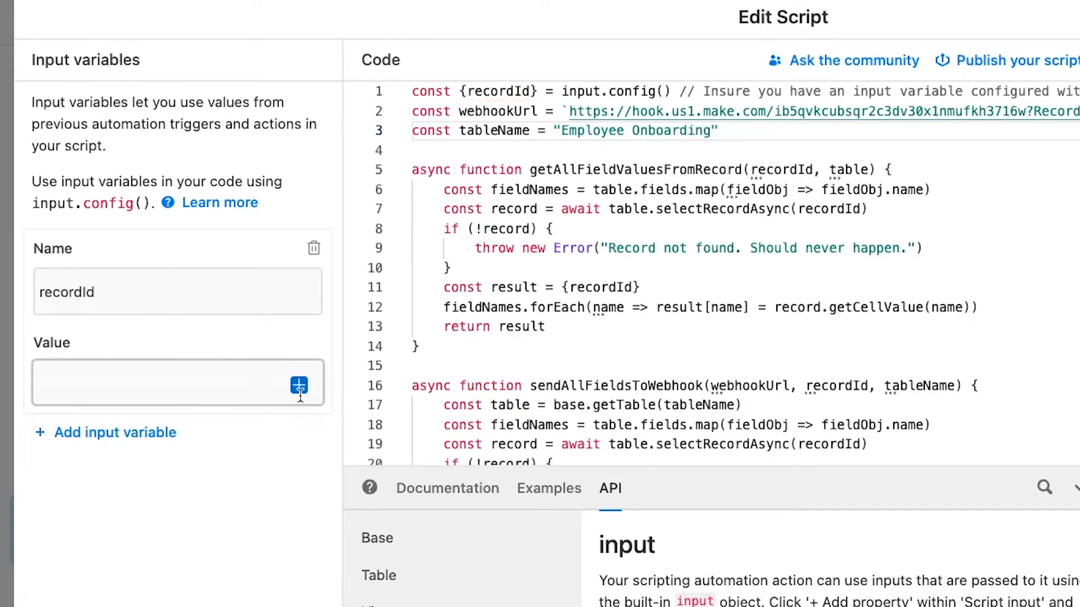
{"action": "left_click", "coordinate": [300, 384]}
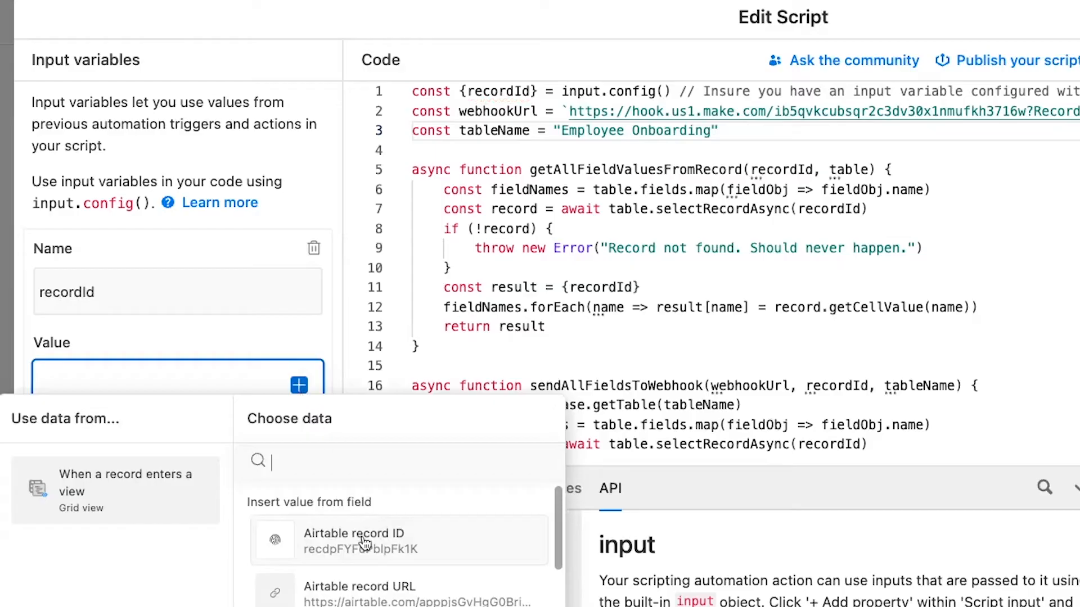
{"action": "left_click", "coordinate": [353, 541]}
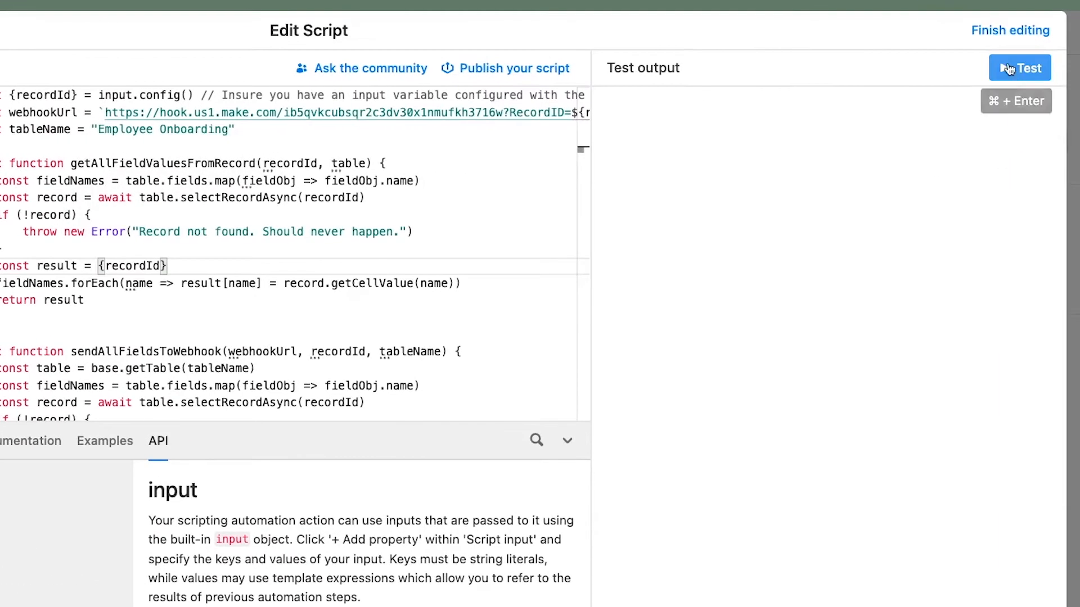
{"action": "left_click", "coordinate": [1019, 68]}
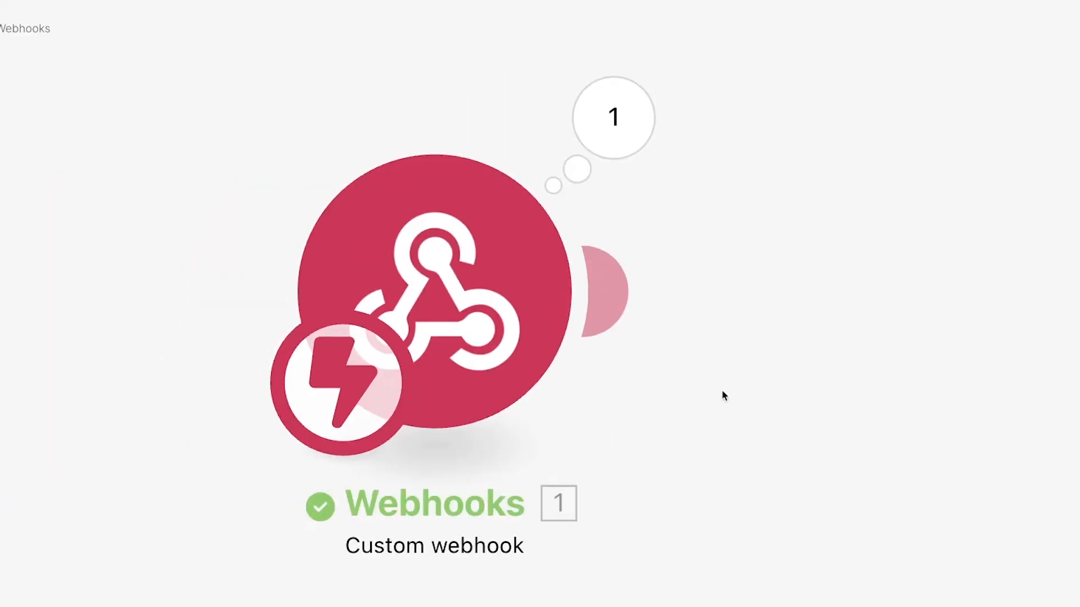
{"action": "left_click", "coordinate": [612, 116]}
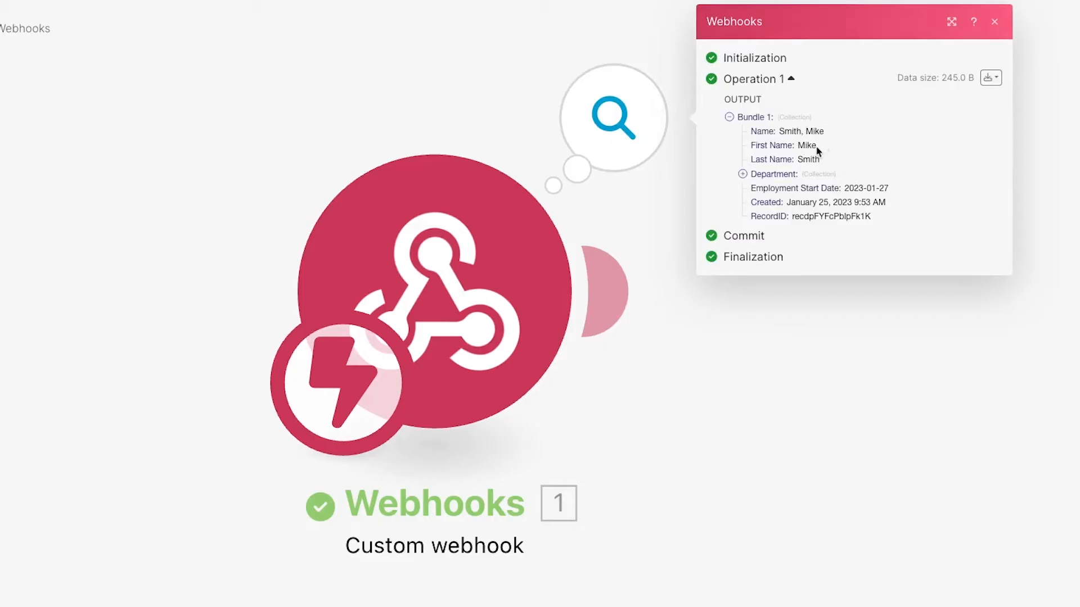
{"action": "left_click", "coordinate": [993, 21]}
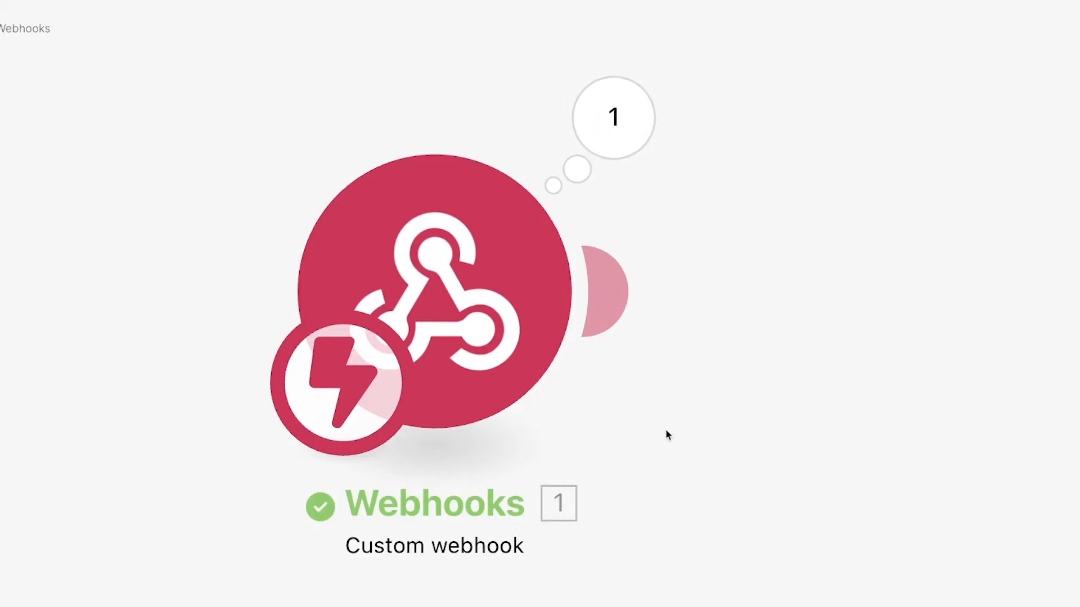
- Add a Slack Create a Message module and map Name and Department into its text
{"action": "left_click", "coordinate": [633, 290]}
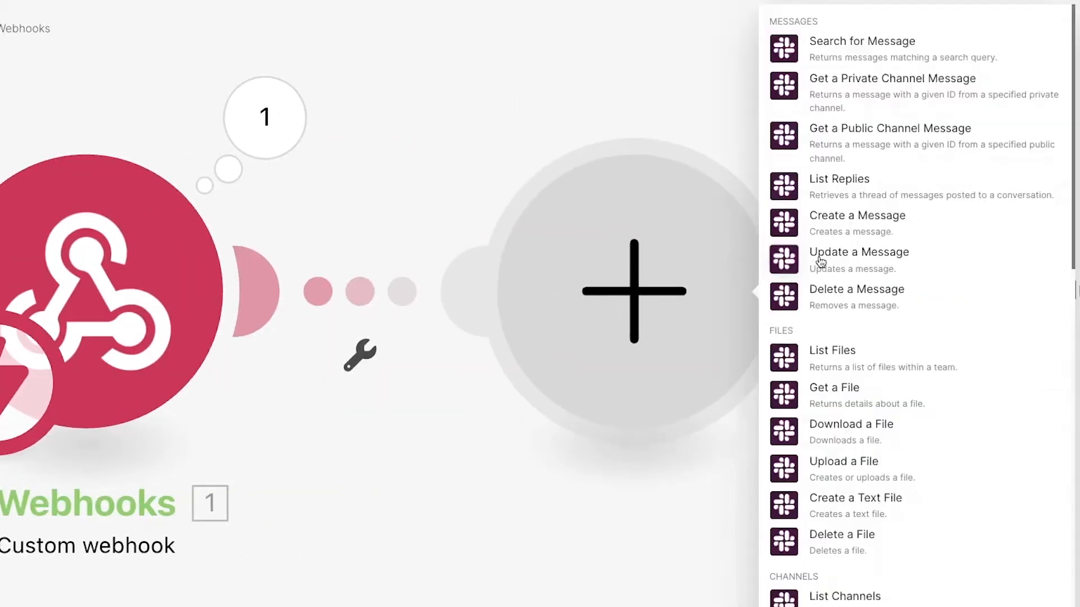
{"action": "left_click", "coordinate": [857, 214]}
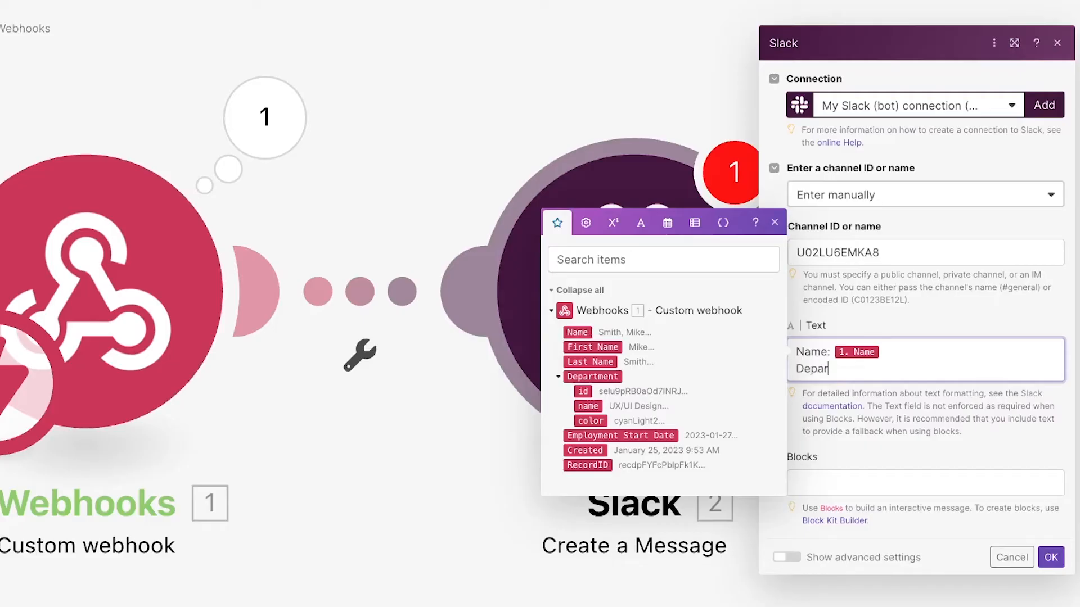
{"action": "left_click", "coordinate": [587, 406]}
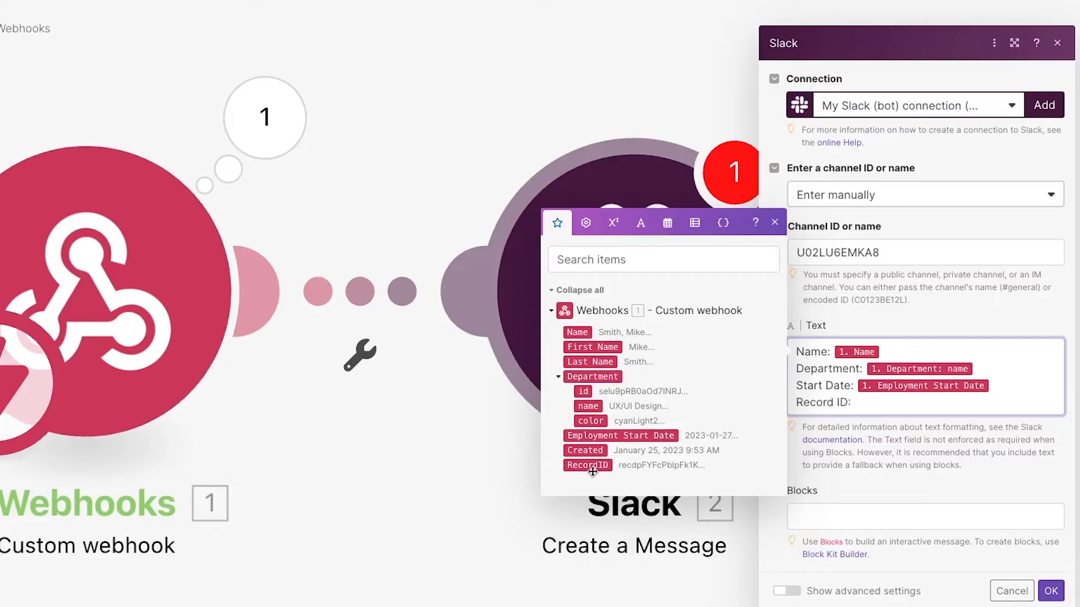
- Map RecordID into the message, set the Onboarding Bot icon and name, and save
{"action": "left_click", "coordinate": [587, 464]}
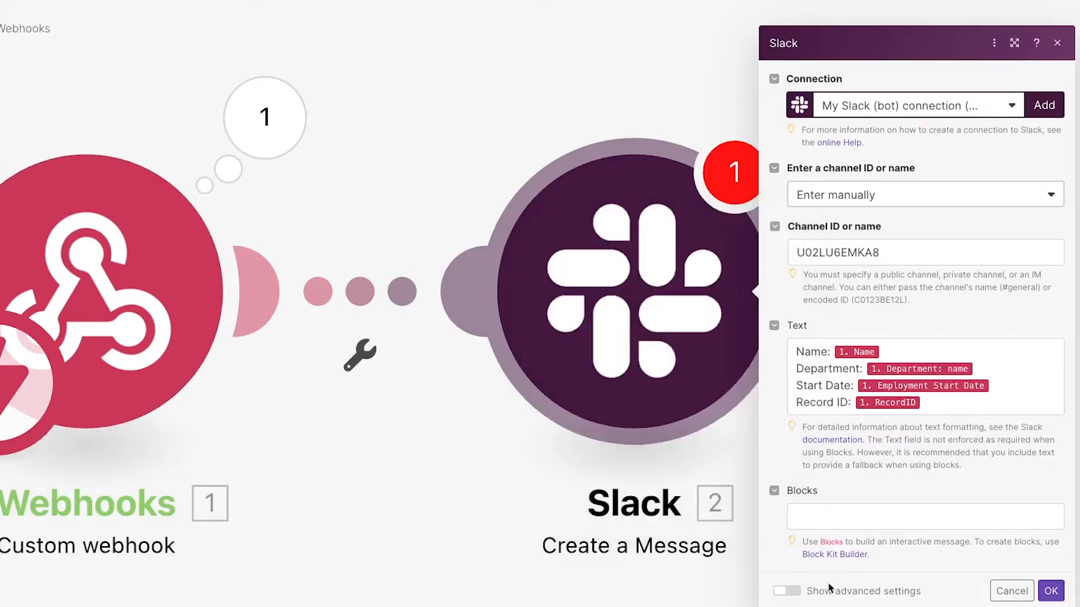
{"action": "scroll", "scroll_direction": "down", "scroll_amount": 3}
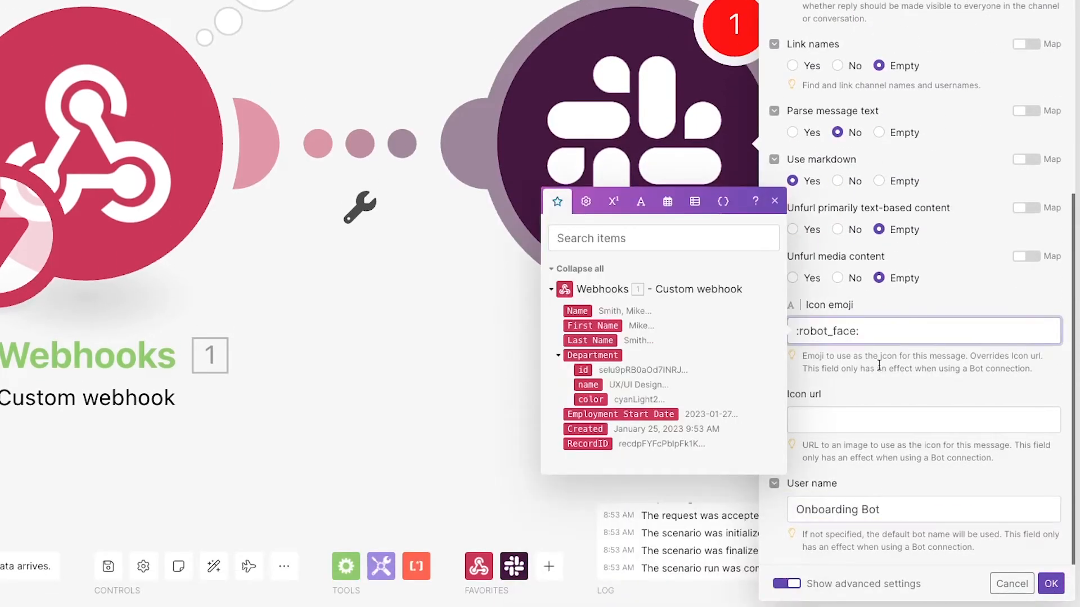
{"action": "left_click", "coordinate": [1051, 584]}
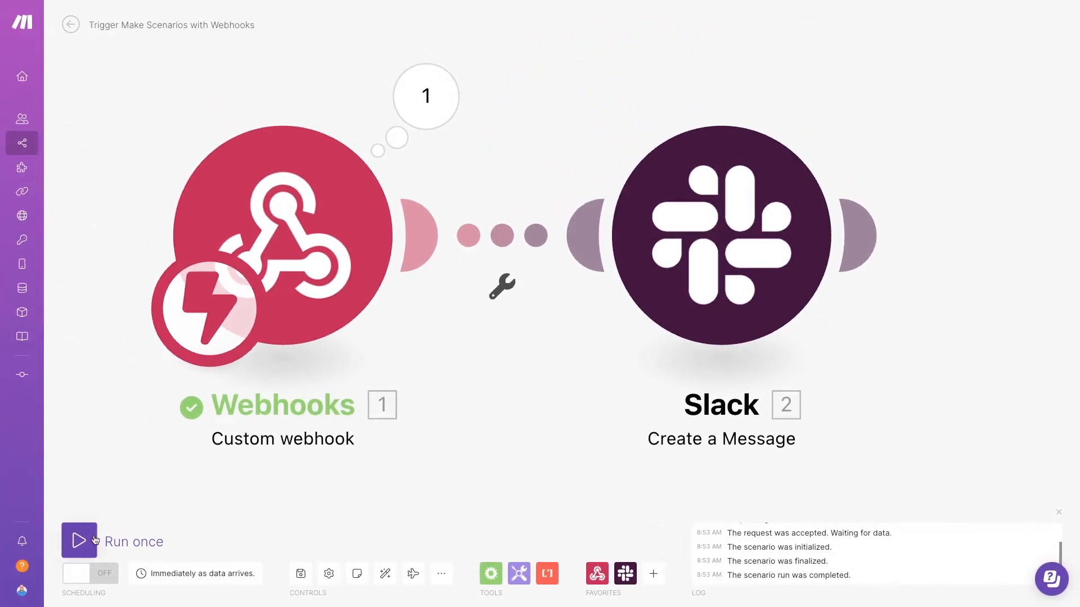
- Run the scenario once and rerun the Airtable script test to send the record
{"action": "left_click", "coordinate": [78, 541]}
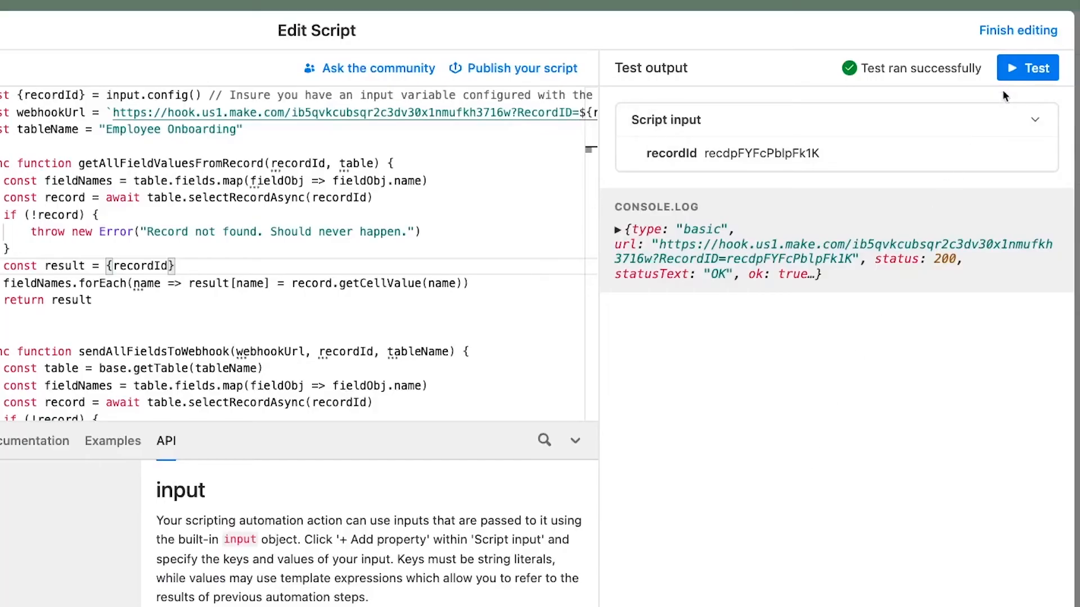
{"action": "left_click", "coordinate": [1027, 68]}
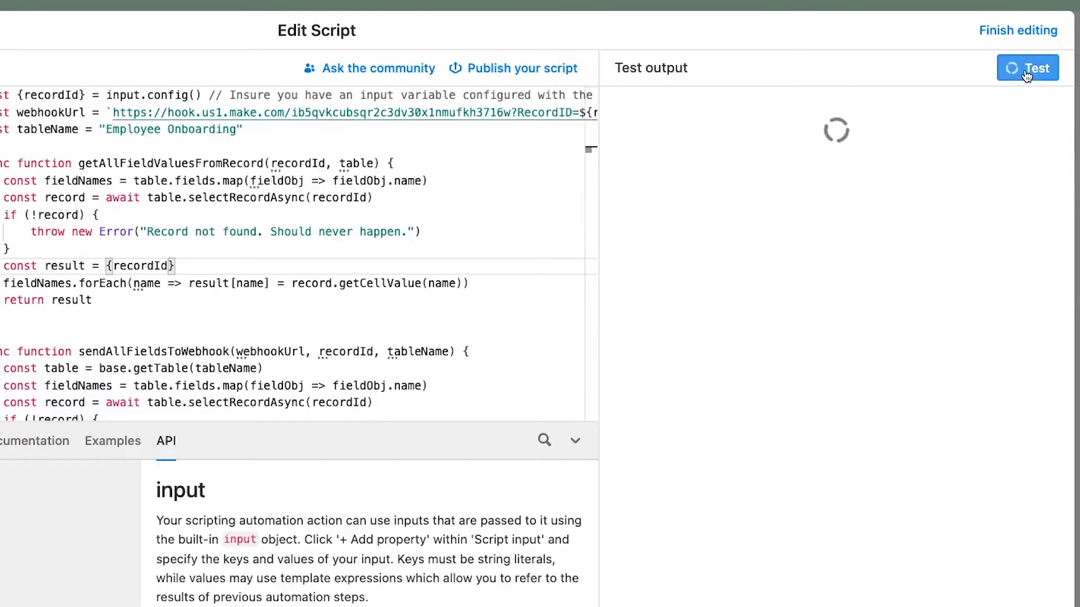
{"action": "left_click", "coordinate": [1027, 68]}
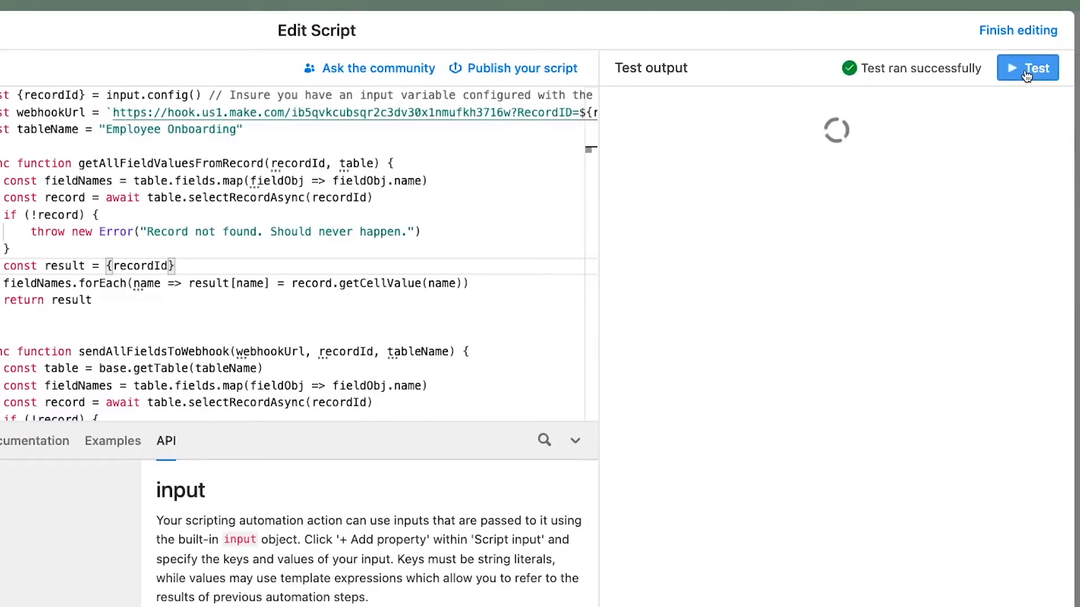
{"action": "left_click", "coordinate": [1027, 67]}
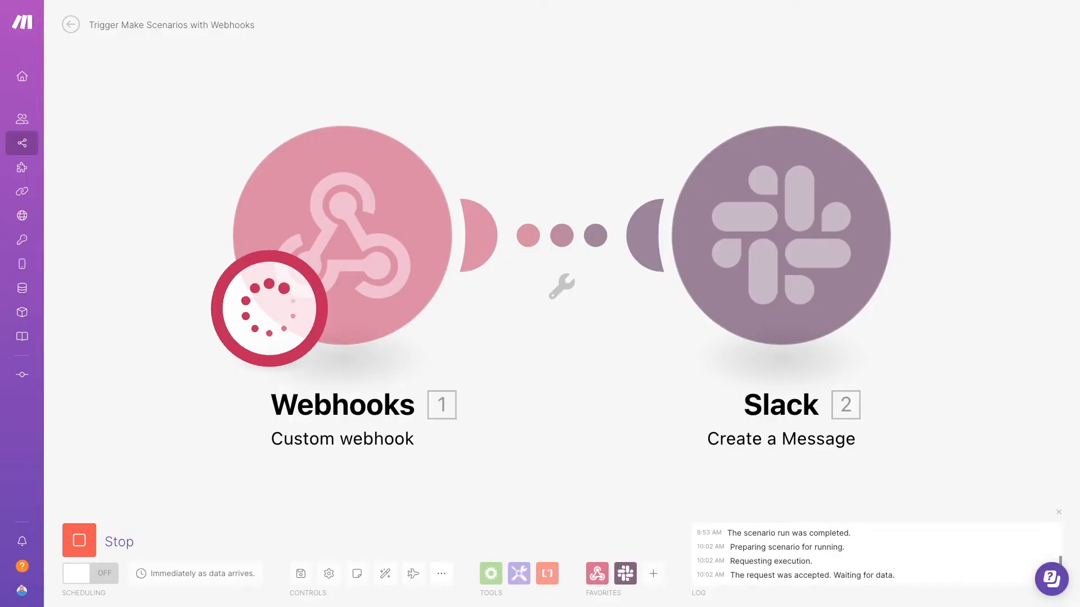
{"action": "left_click", "coordinate": [79, 540]}
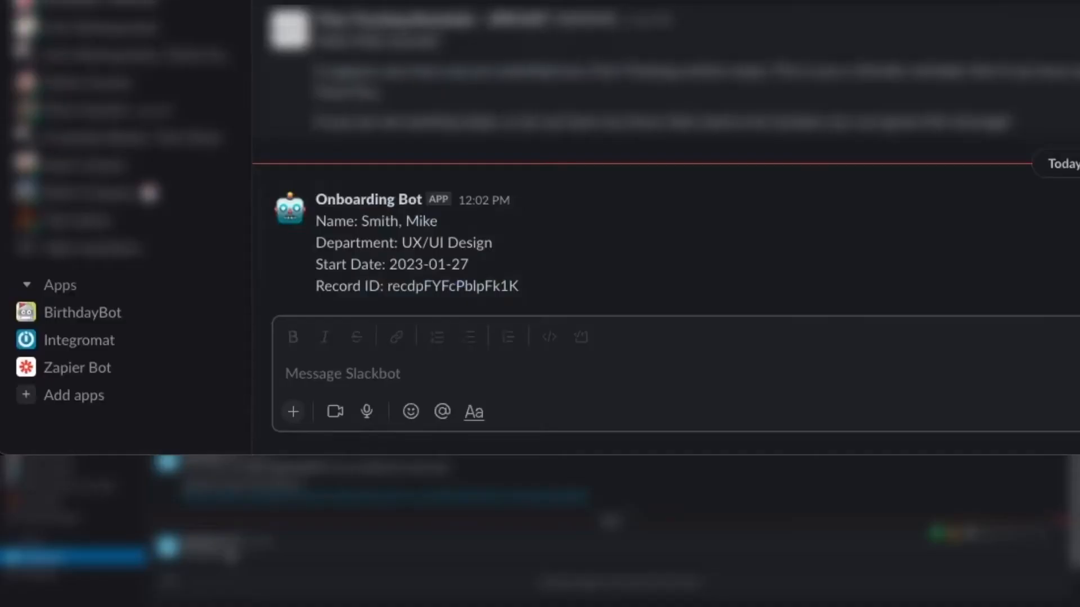
{"action": "mouse_move", "coordinate": [627, 259]}
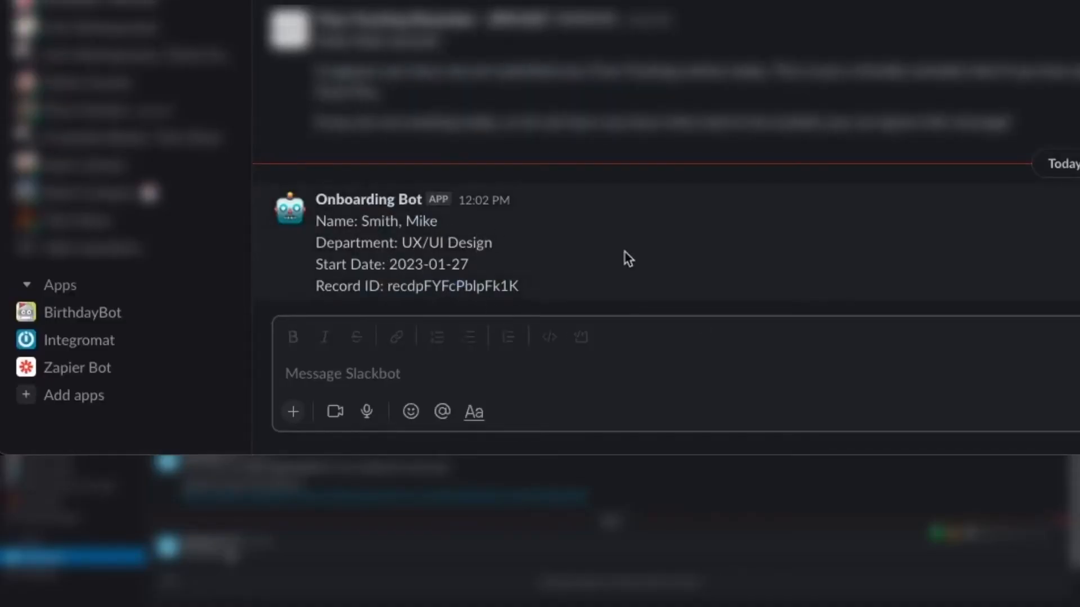
{"action": "mouse_move", "coordinate": [796, 349]}
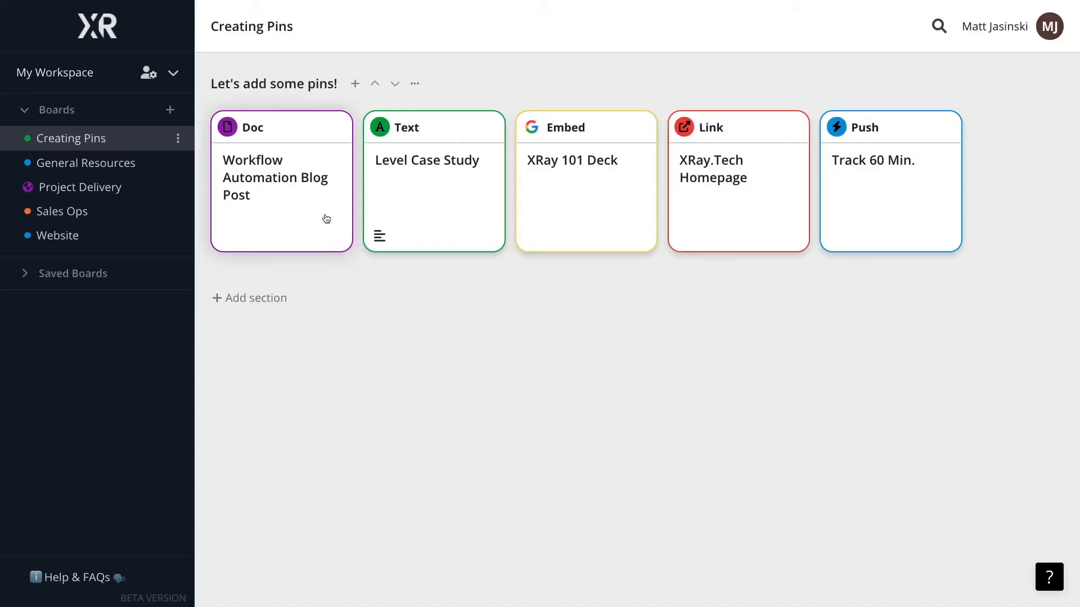
{"action": "mouse_move", "coordinate": [377, 320]}
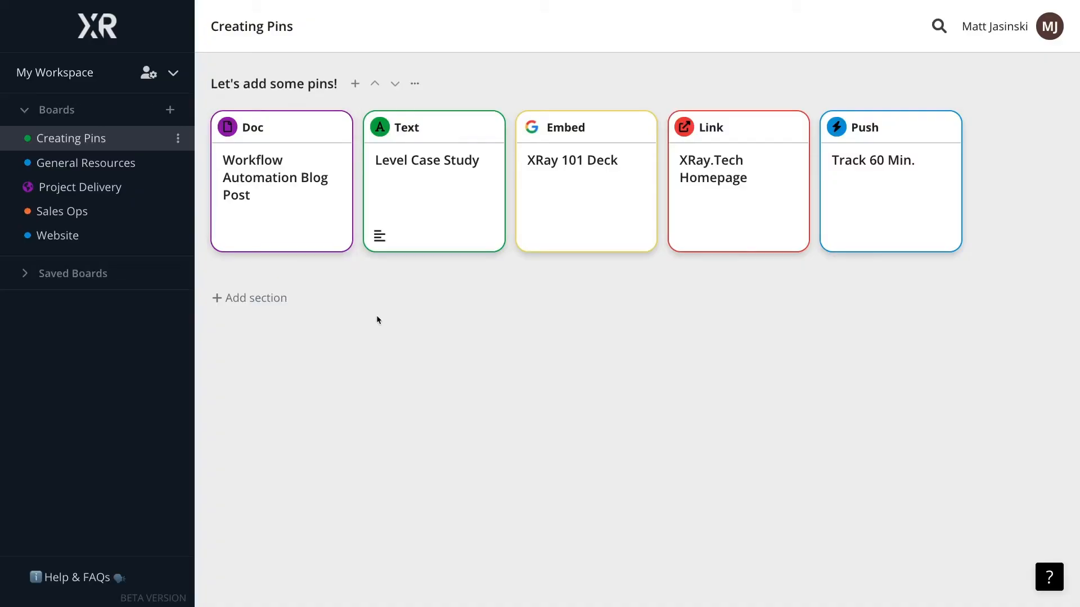
- Preview the Workflow Automation Blog Post pin and close it
{"action": "left_click", "coordinate": [281, 177]}
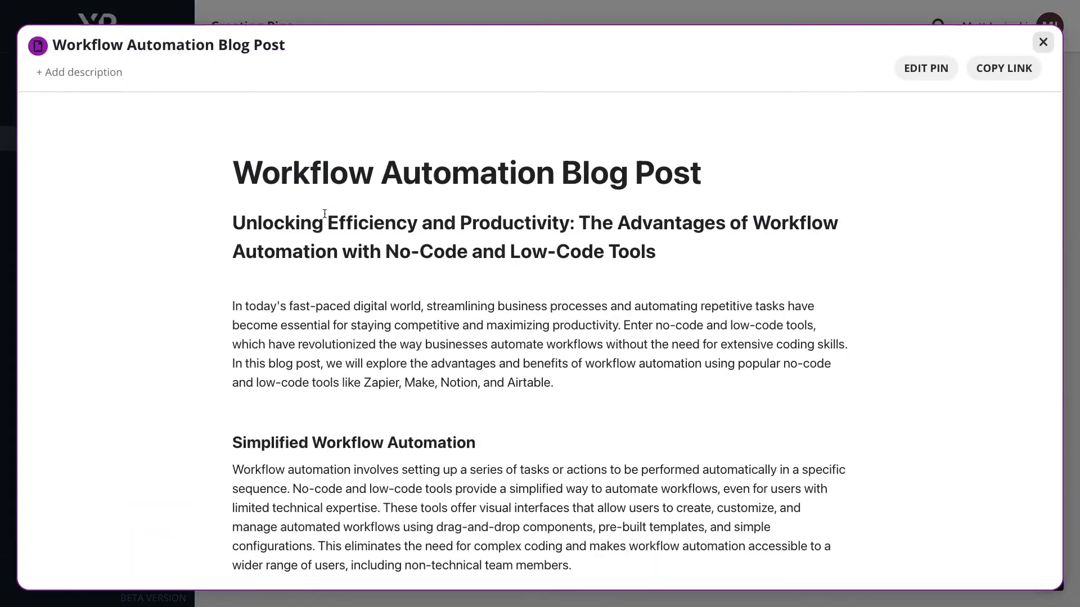
{"action": "scroll", "scroll_direction": "down", "scroll_amount": 3}
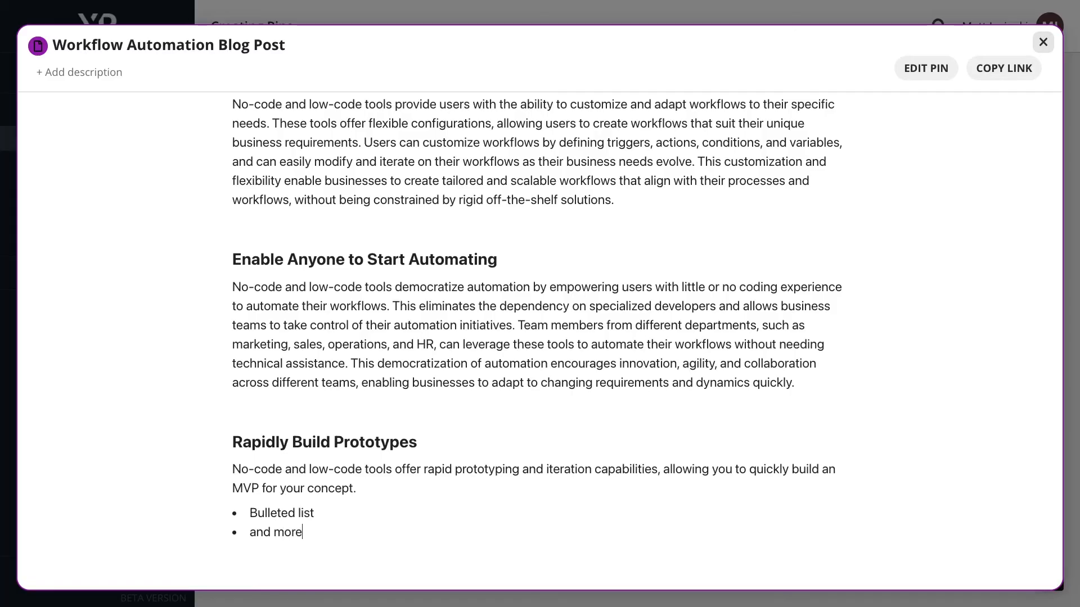
{"action": "left_click", "coordinate": [1042, 42]}
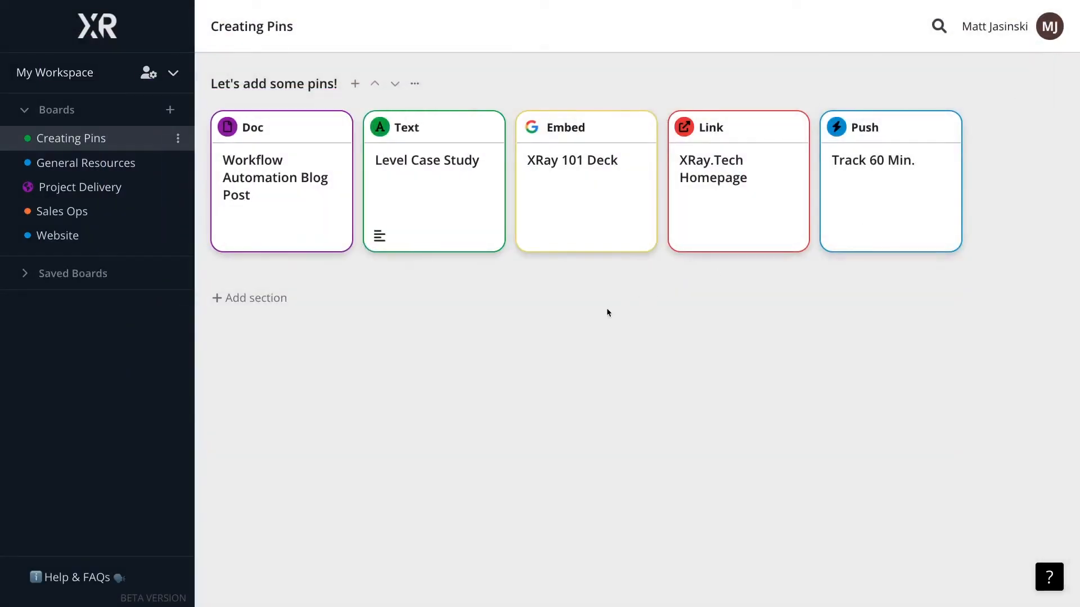
- Copy the Level Case Study pin's text and close it
{"action": "left_click", "coordinate": [427, 160]}
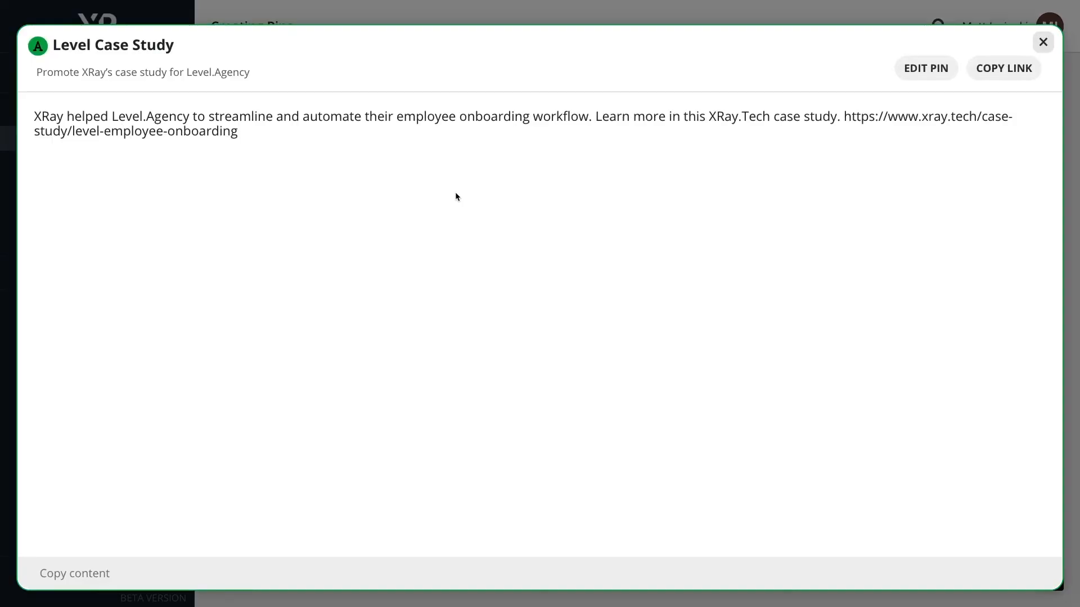
{"action": "left_click", "coordinate": [74, 573]}
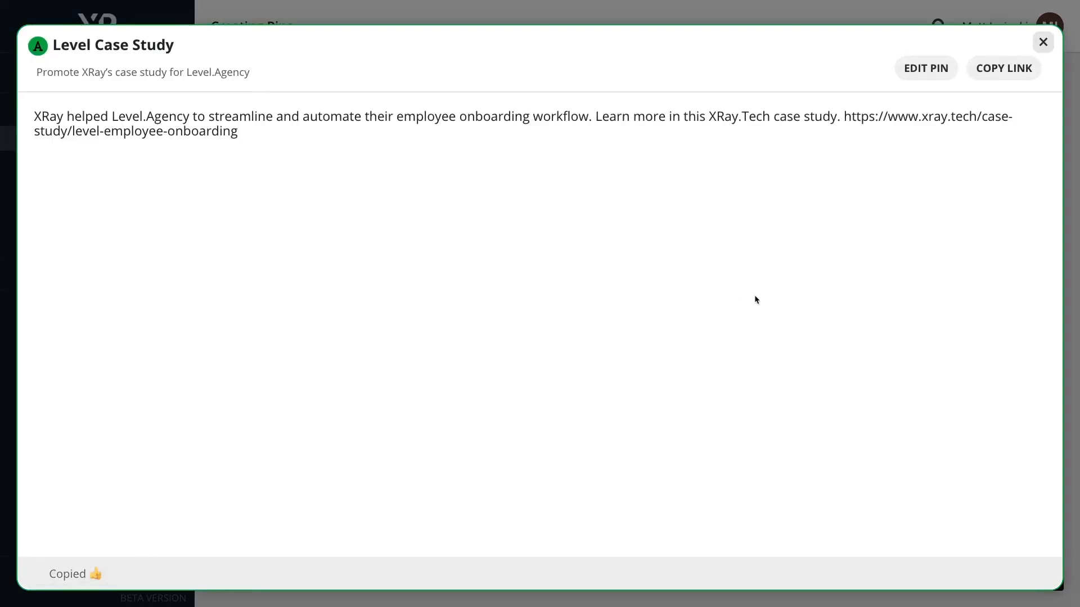
{"action": "left_click", "coordinate": [1043, 42]}
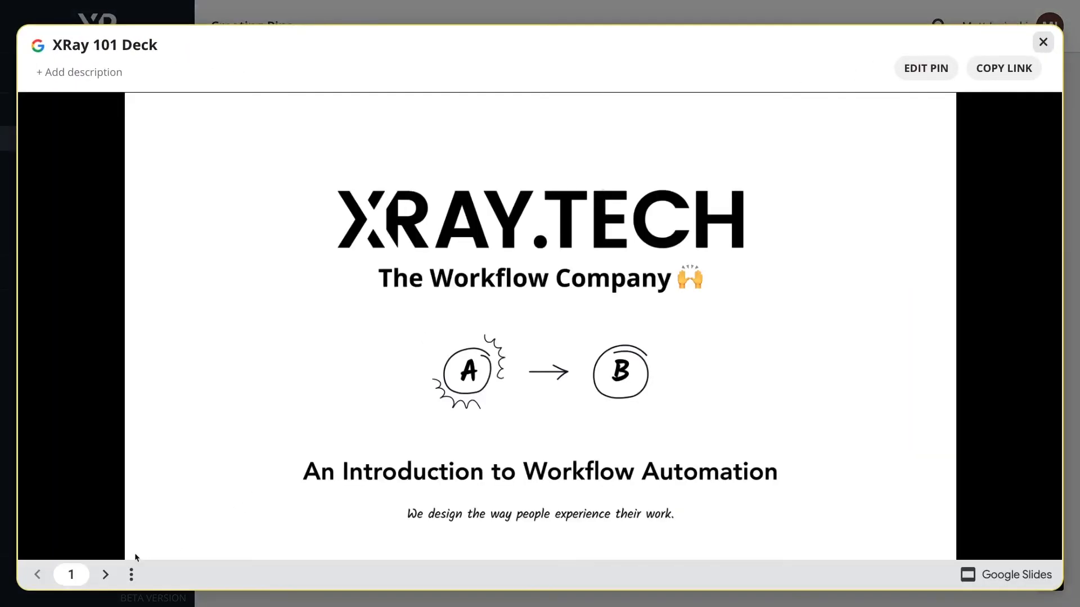
- Page the XRay 101 Deck through slides 2 to 4 and close the preview
{"action": "left_click", "coordinate": [106, 575]}
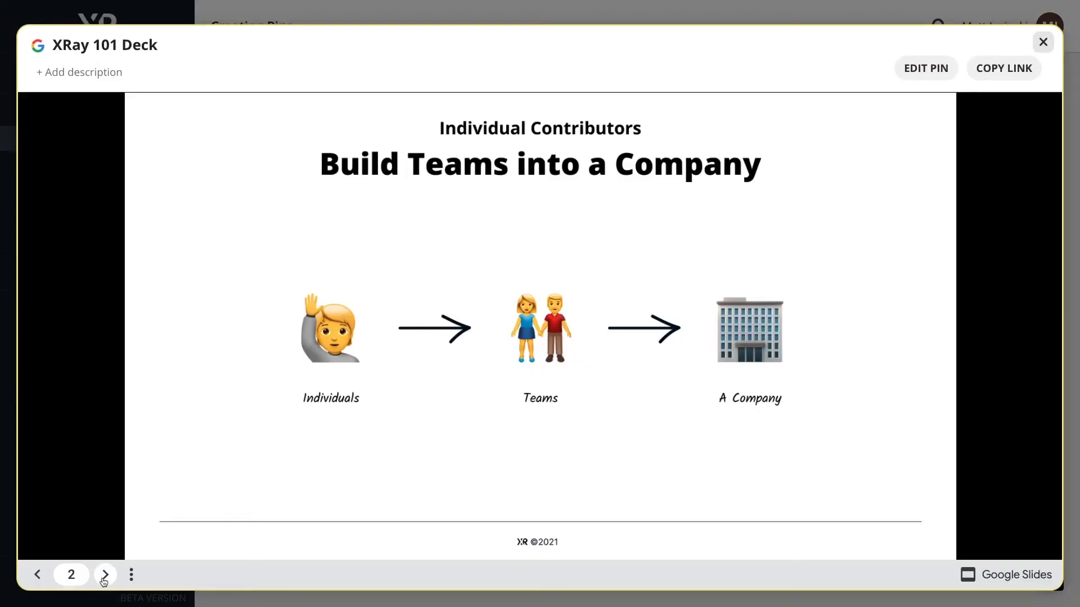
{"action": "left_click", "coordinate": [104, 575]}
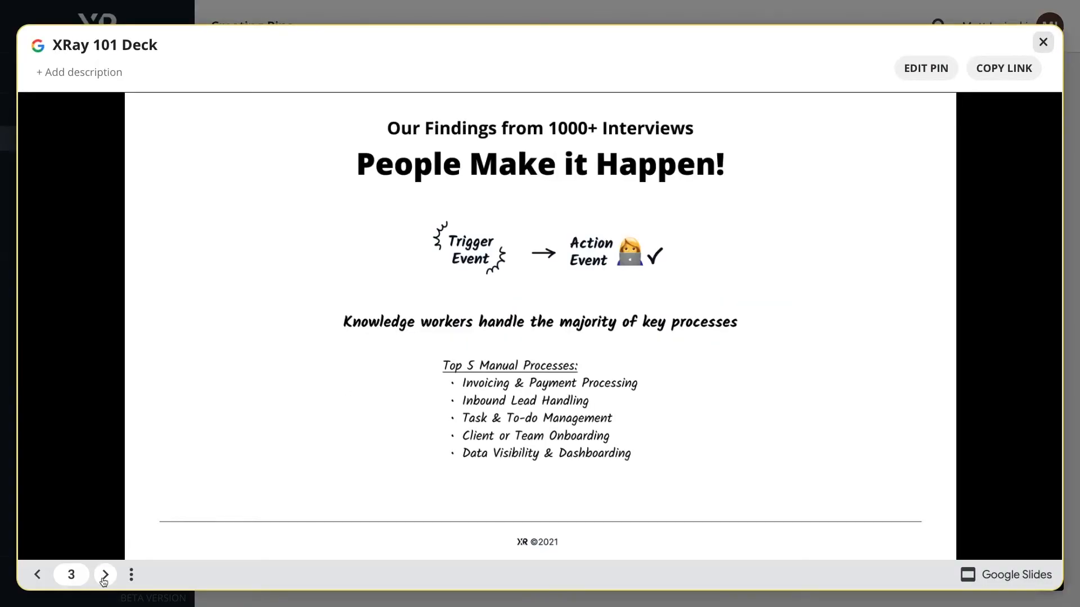
{"action": "left_click", "coordinate": [104, 575]}
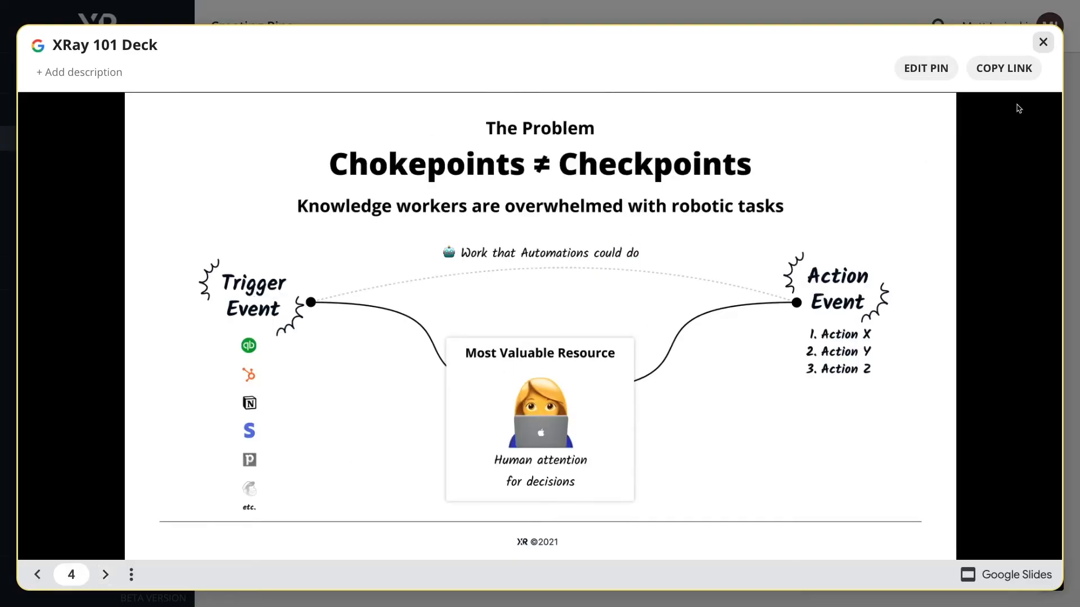
{"action": "left_click", "coordinate": [1042, 41]}
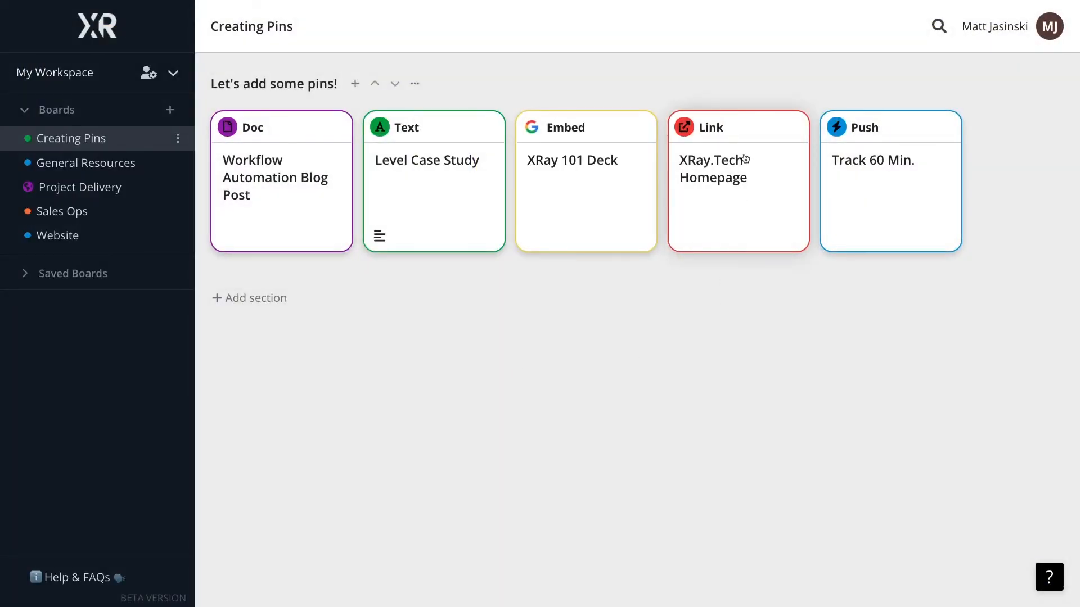
- Show the Track 60 Min. push pin's edit panel with its name, color and Zapier hook URL
{"action": "left_click", "coordinate": [713, 168]}
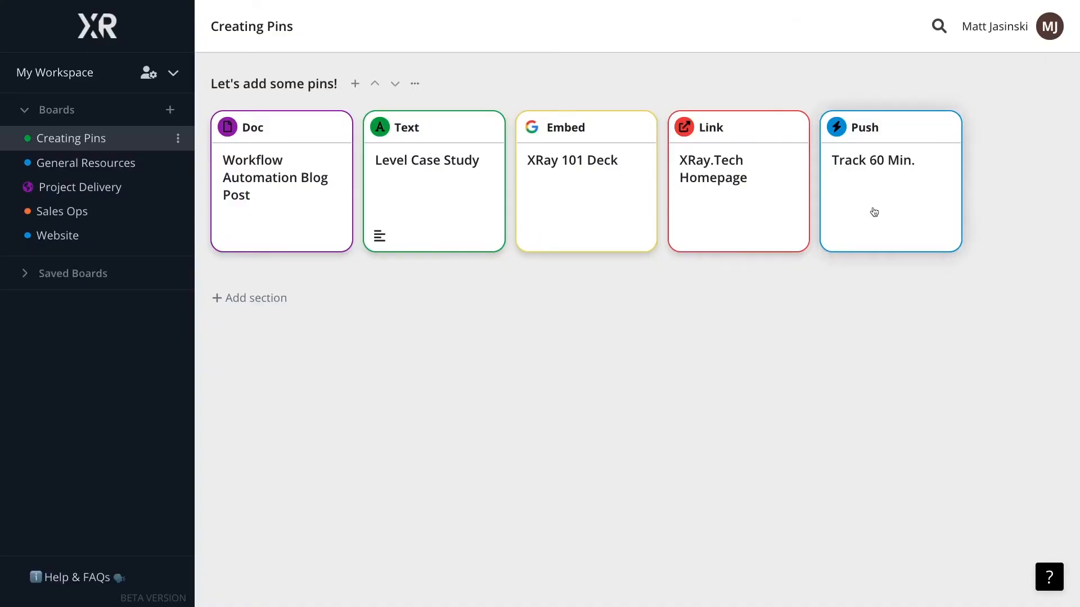
{"action": "left_click", "coordinate": [888, 207]}
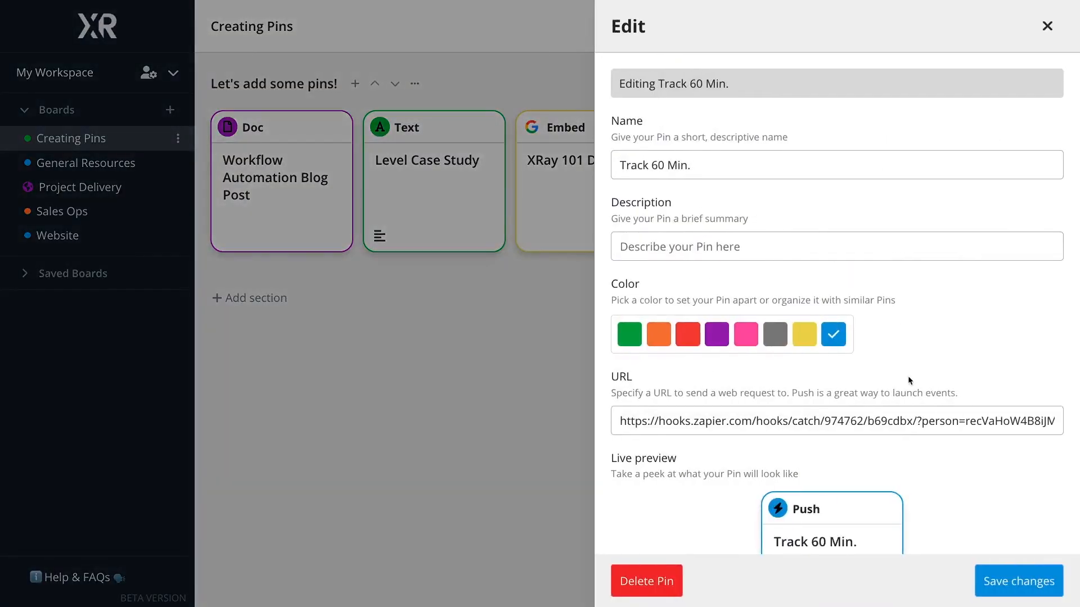
{"action": "mouse_move", "coordinate": [784, 454]}
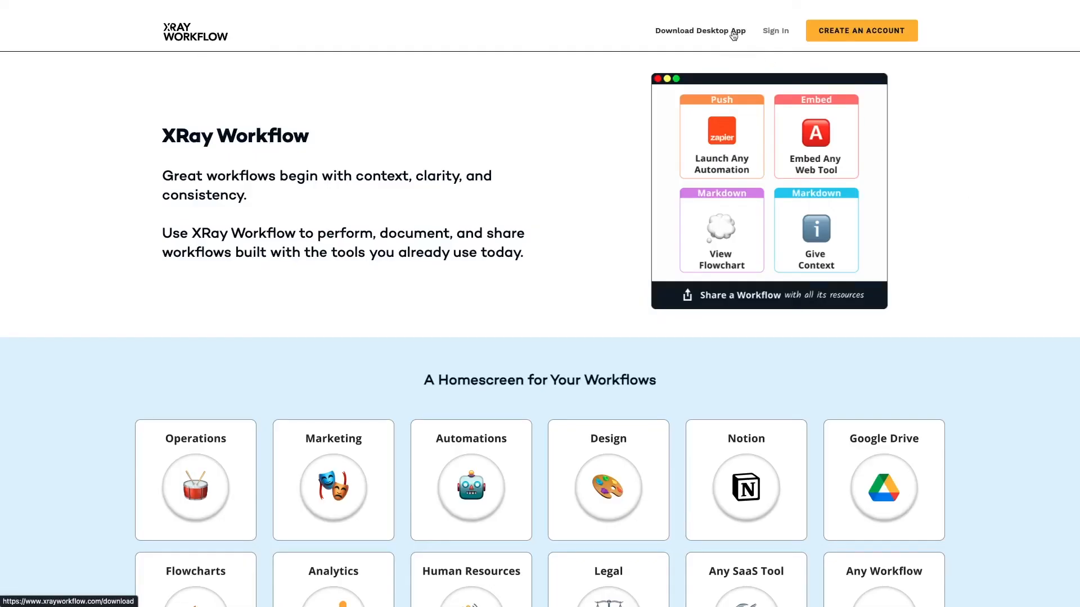
- Go to the Download Desktop App page offering Windows and MacOS downloads
{"action": "left_click", "coordinate": [698, 31]}
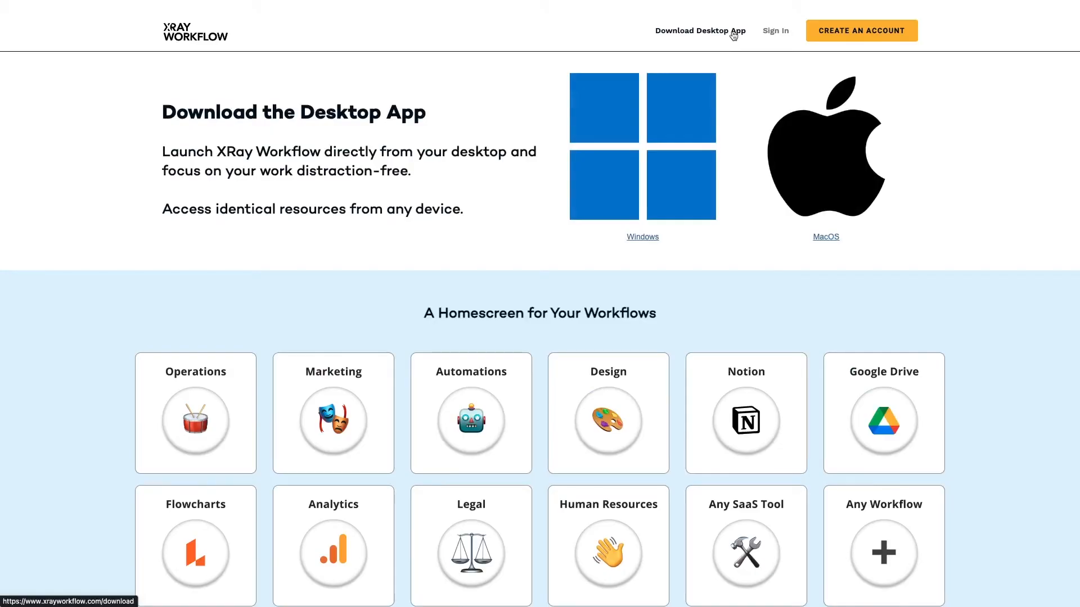
{"action": "mouse_move", "coordinate": [824, 138]}
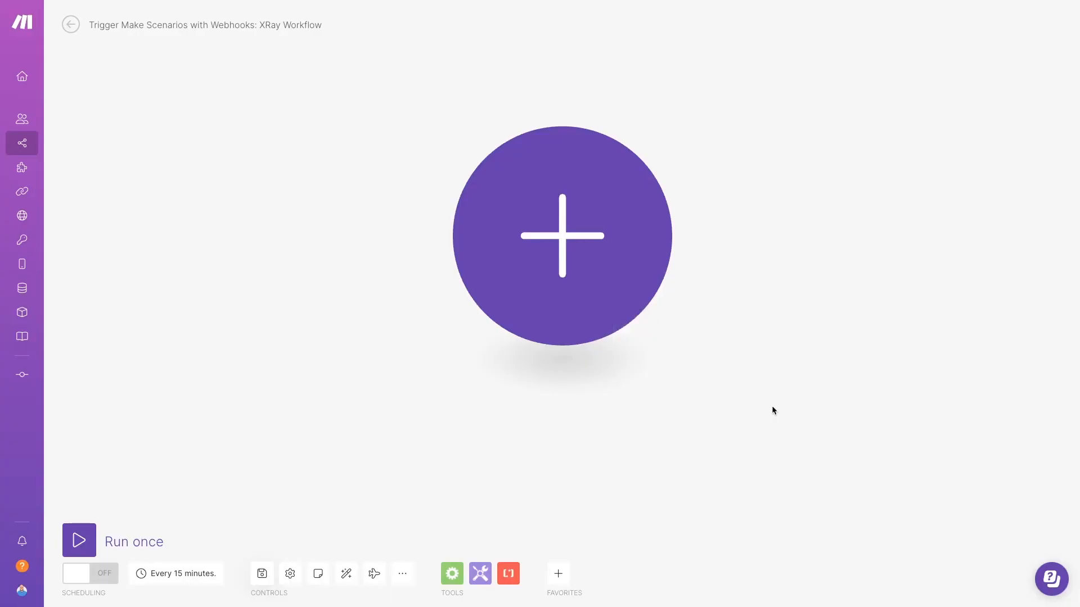
- Add a Webhooks Custom webhook module as the scenario's first trigger
{"action": "left_click", "coordinate": [561, 237]}
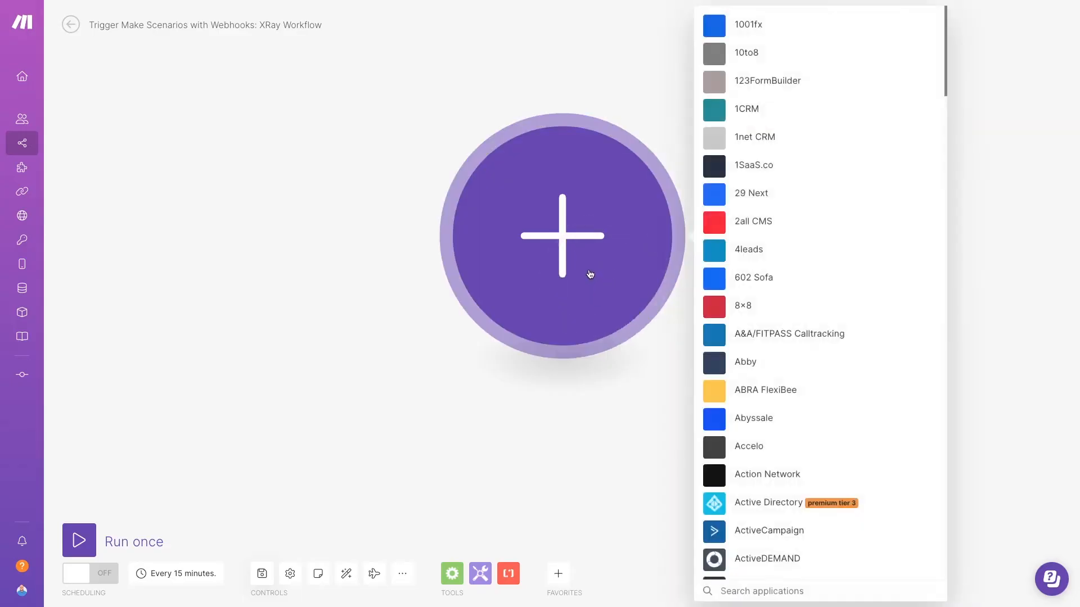
{"action": "type", "text": "webhooks"}
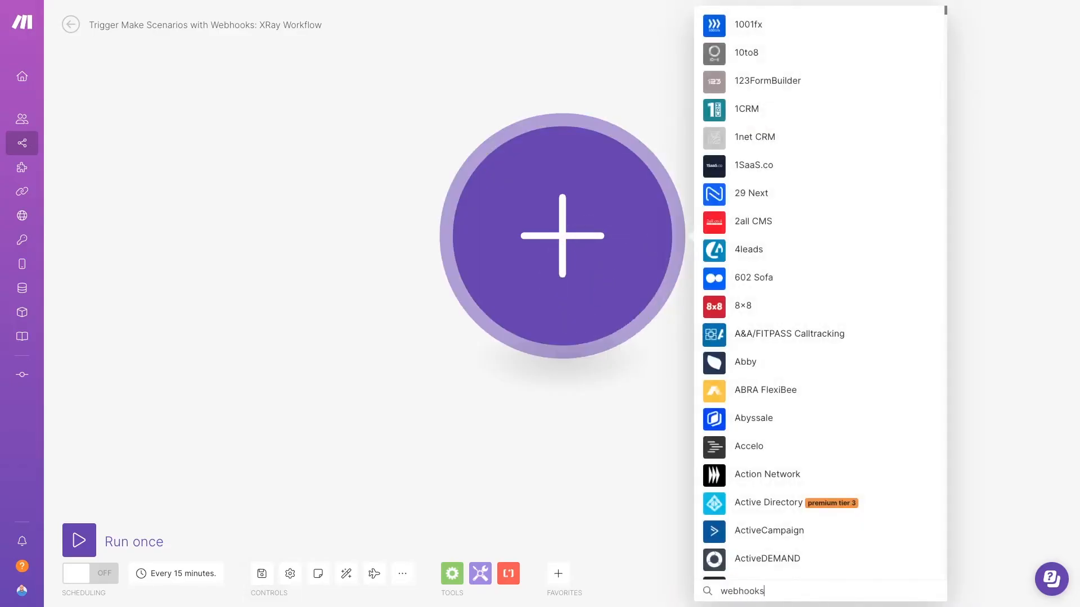
{"action": "type", "text": "webhooks"}
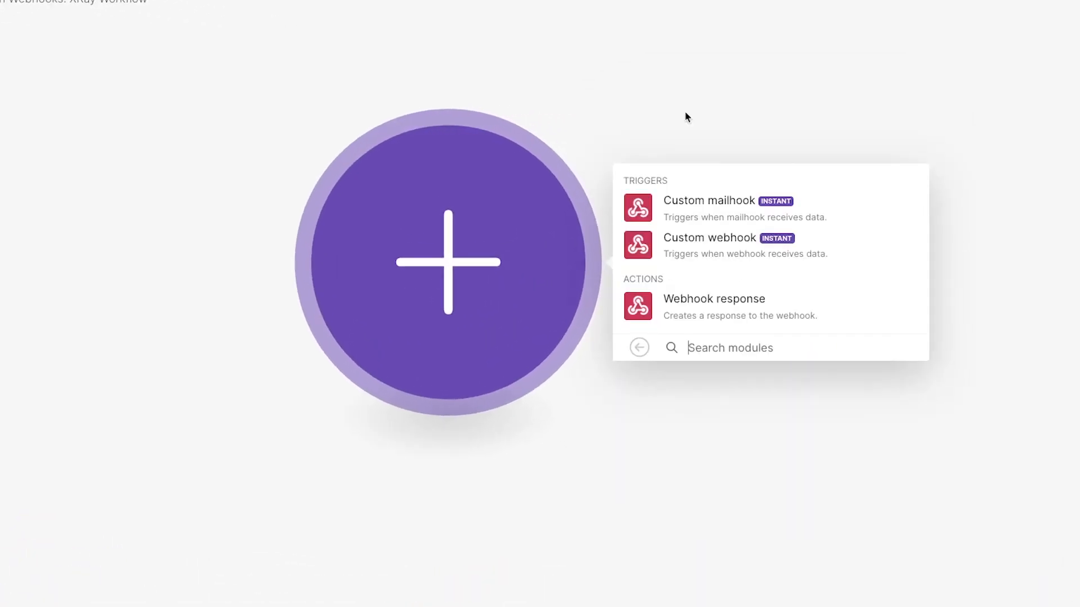
{"action": "mouse_move", "coordinate": [700, 249]}
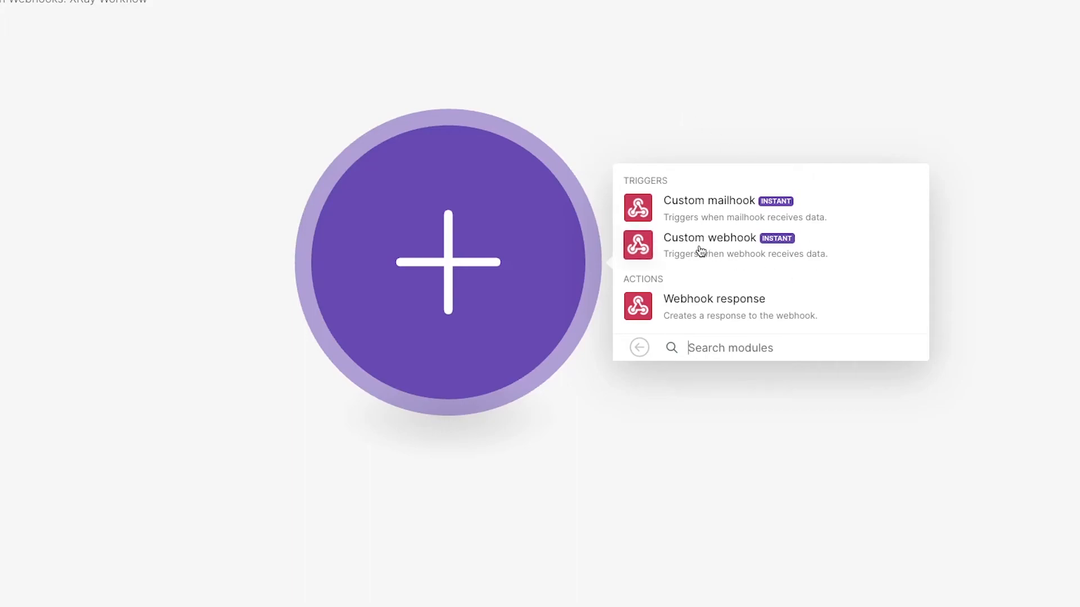
{"action": "left_click", "coordinate": [709, 237]}
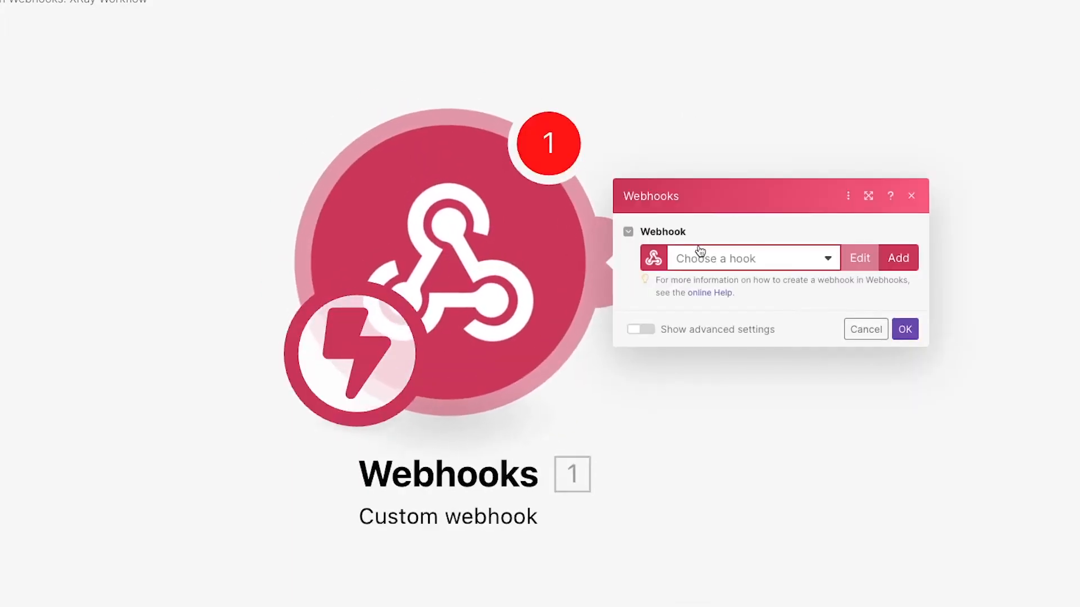
- Create a new webhook named webhooks-tutorial, save it and copy its listening address
{"action": "left_click", "coordinate": [896, 258]}
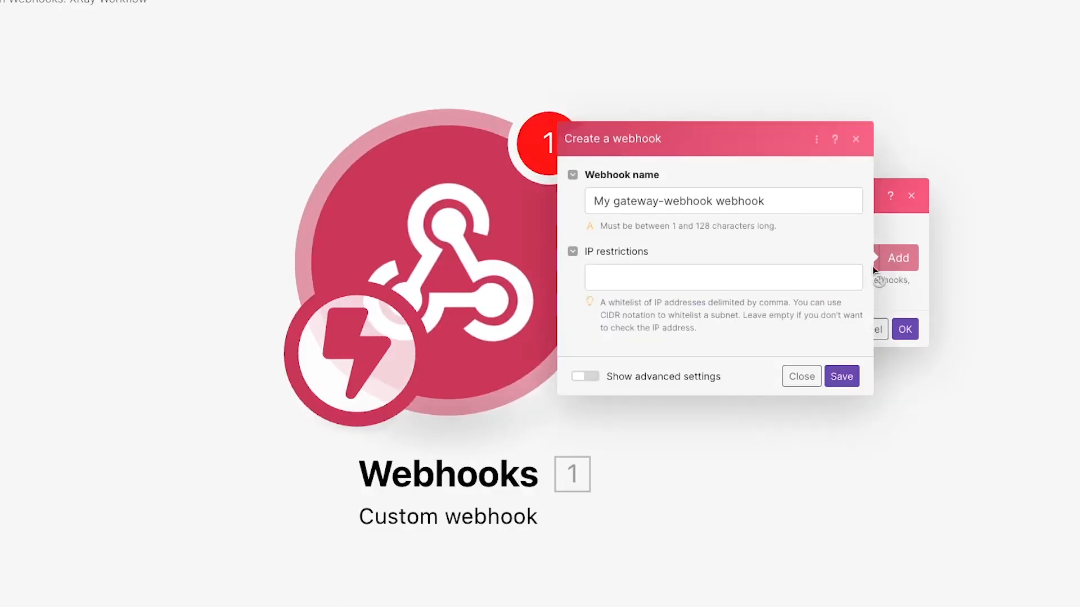
{"action": "type", "text": "webhooks-t"}
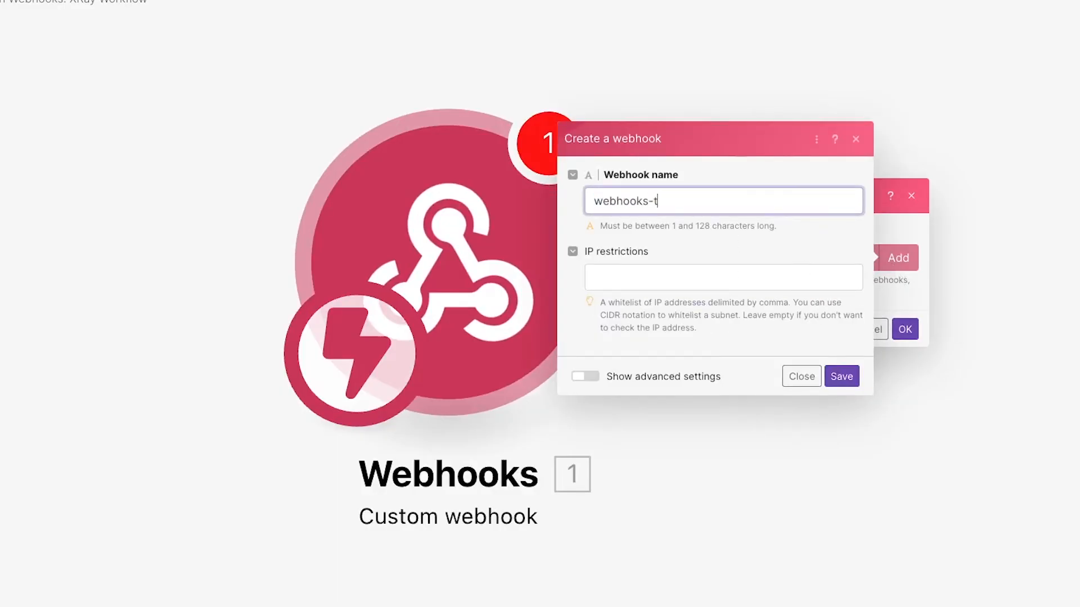
{"action": "left_click", "coordinate": [841, 375]}
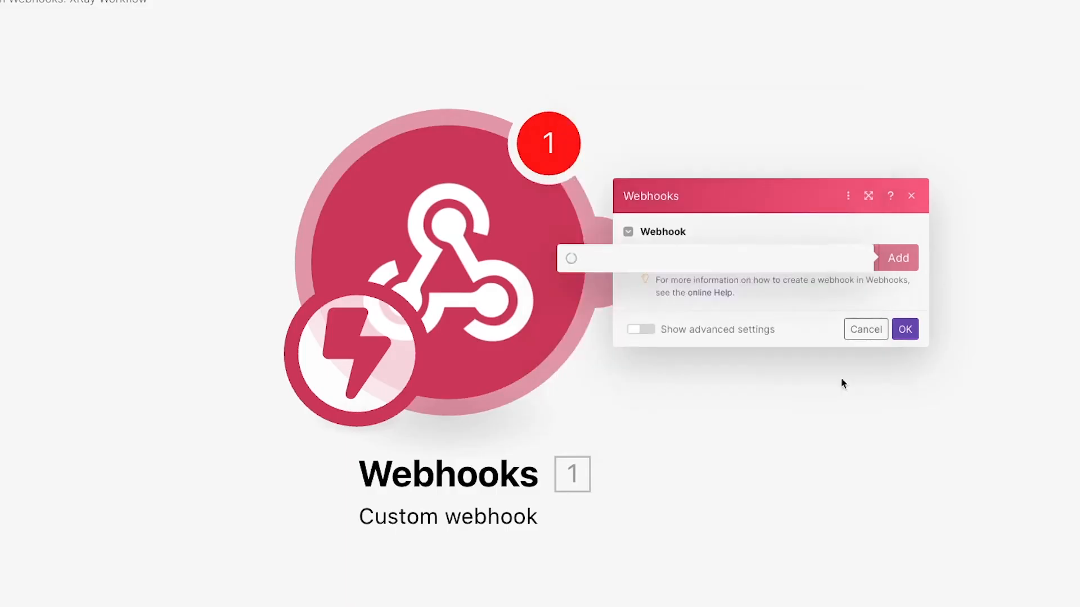
{"action": "left_click", "coordinate": [897, 257]}
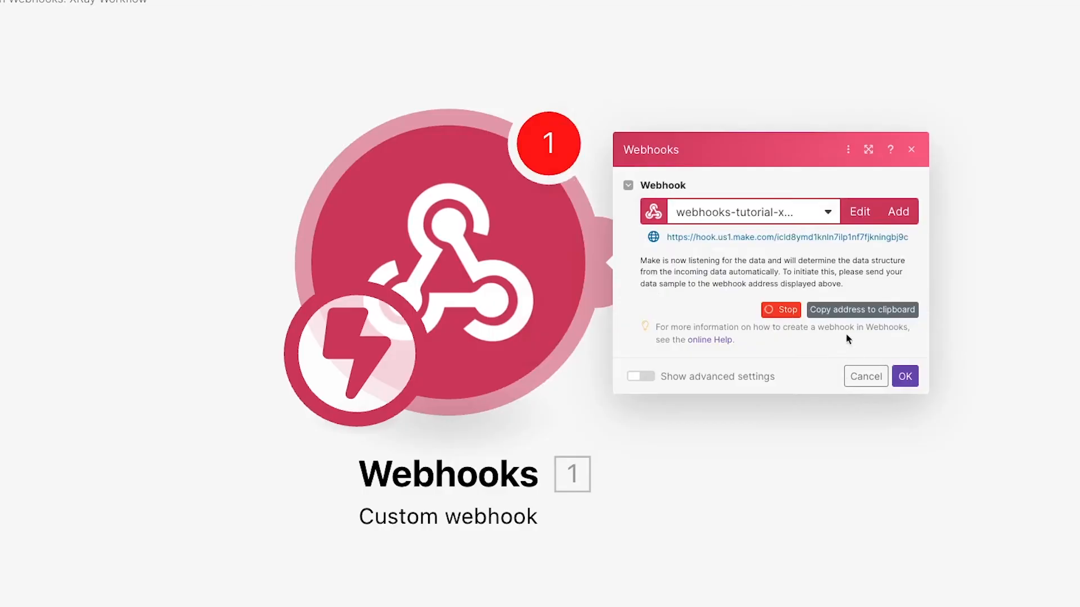
{"action": "mouse_move", "coordinate": [811, 356]}
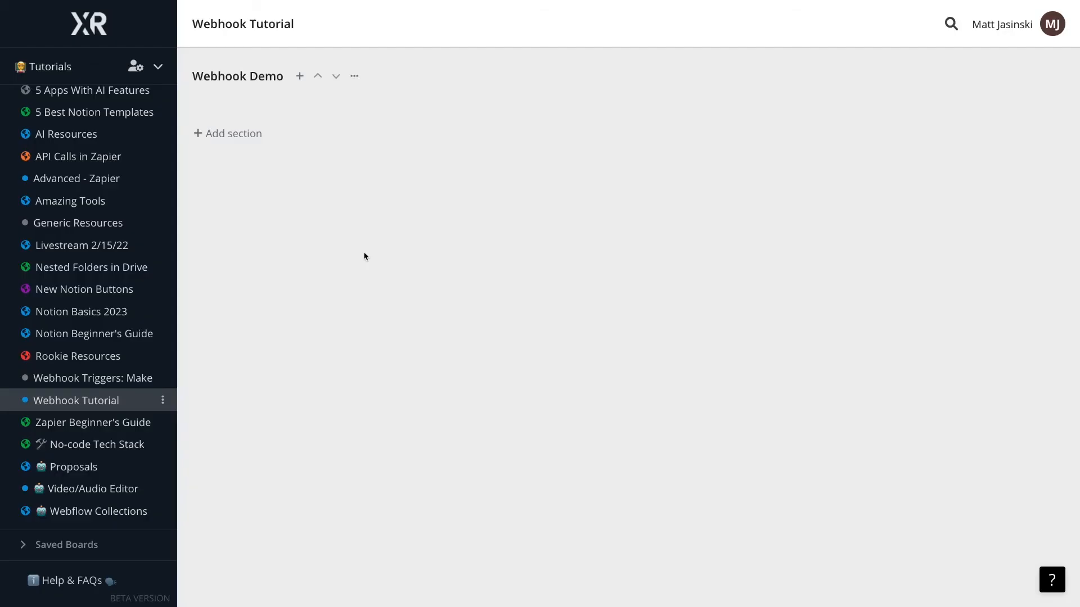
{"action": "mouse_move", "coordinate": [459, 145]}
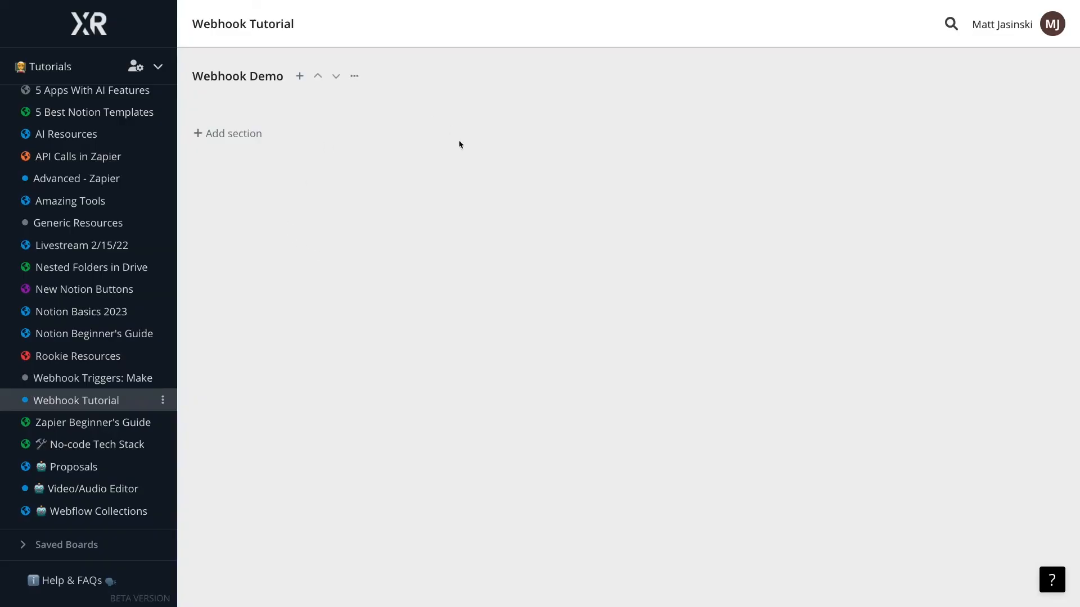
{"action": "mouse_move", "coordinate": [391, 258]}
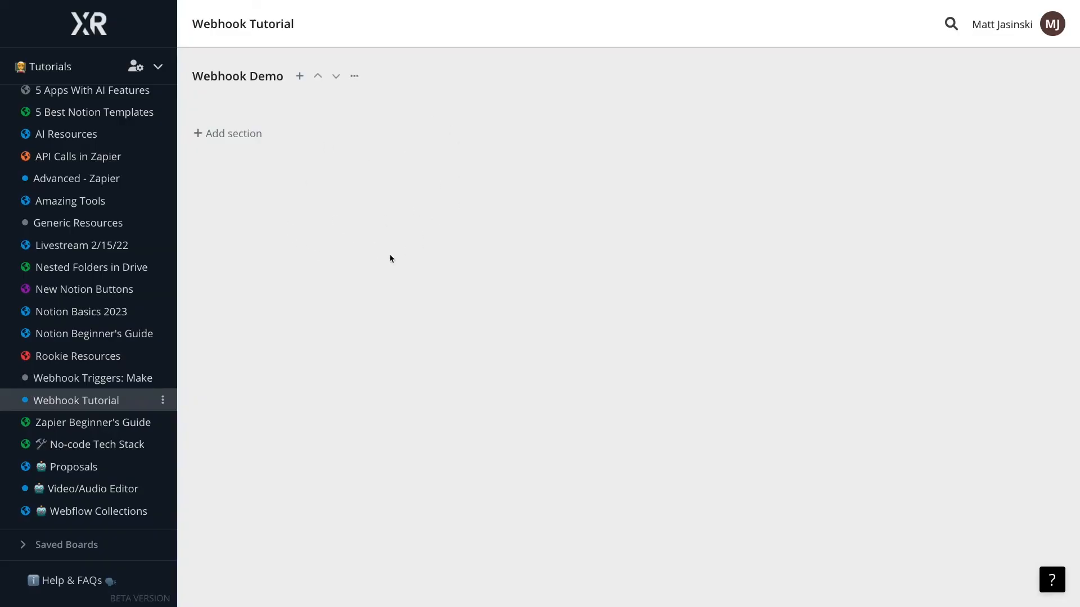
{"action": "mouse_move", "coordinate": [111, 409]}
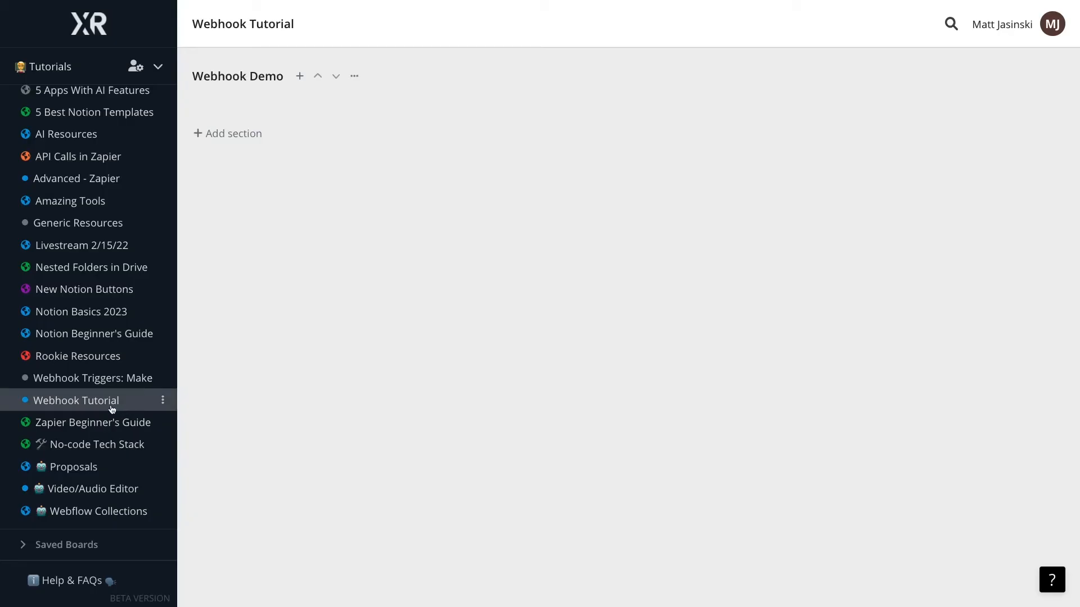
{"action": "mouse_move", "coordinate": [107, 223]}
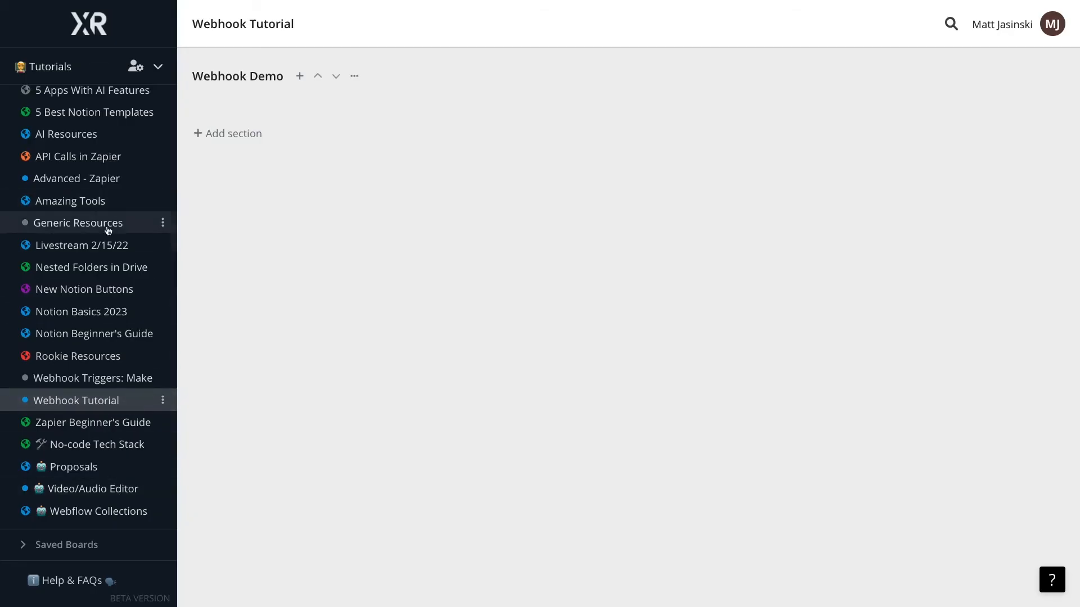
{"action": "mouse_move", "coordinate": [306, 295]}
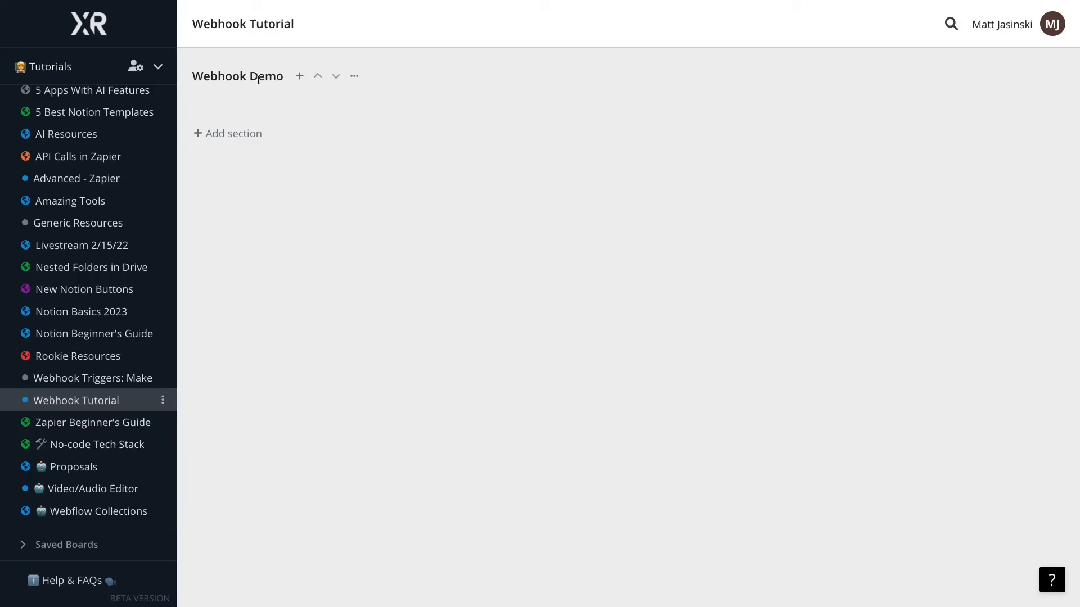
{"action": "left_click", "coordinate": [299, 76]}
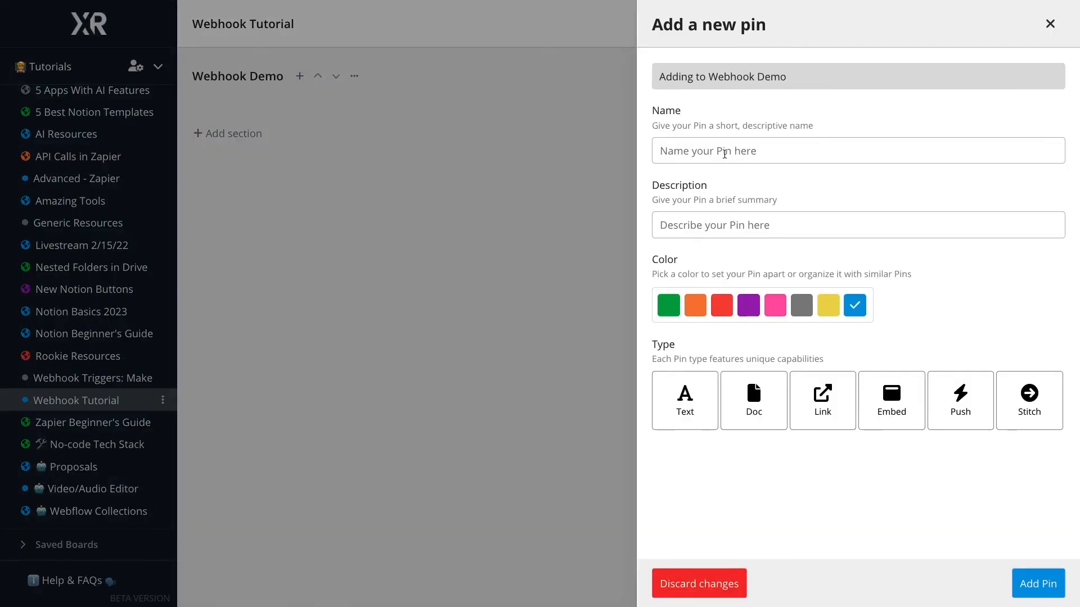
{"action": "type", "text": "Launch Make"}
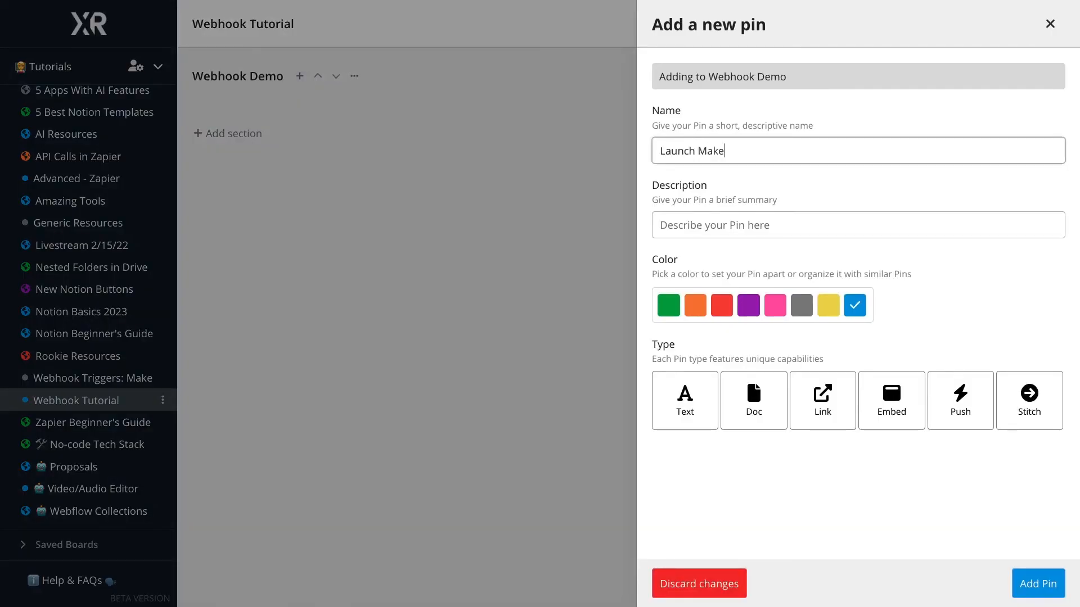
{"action": "type", "text": "Scenario"}
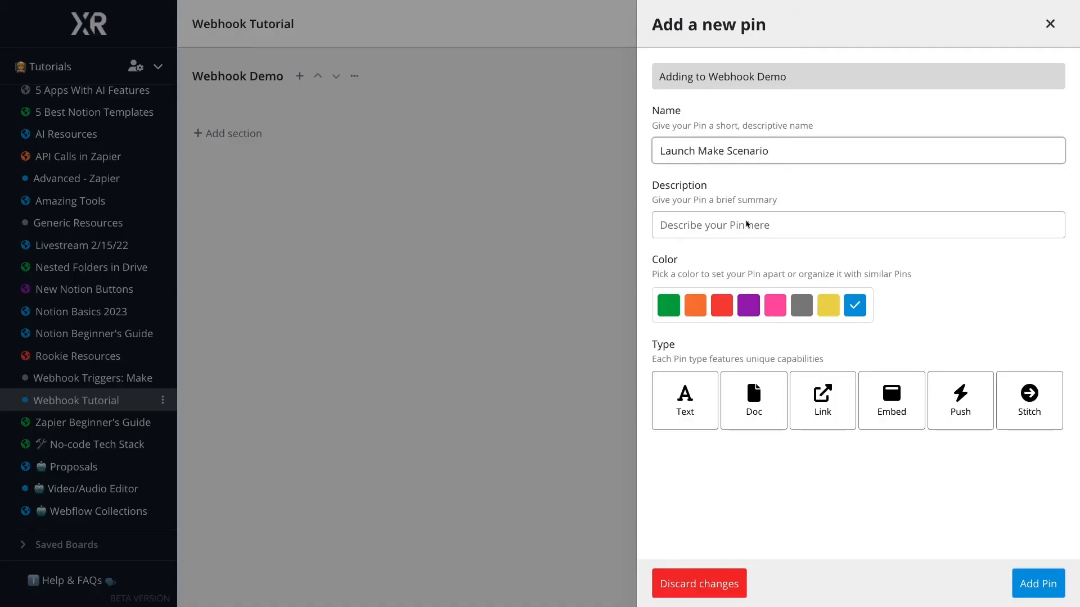
{"action": "left_click", "coordinate": [959, 400]}
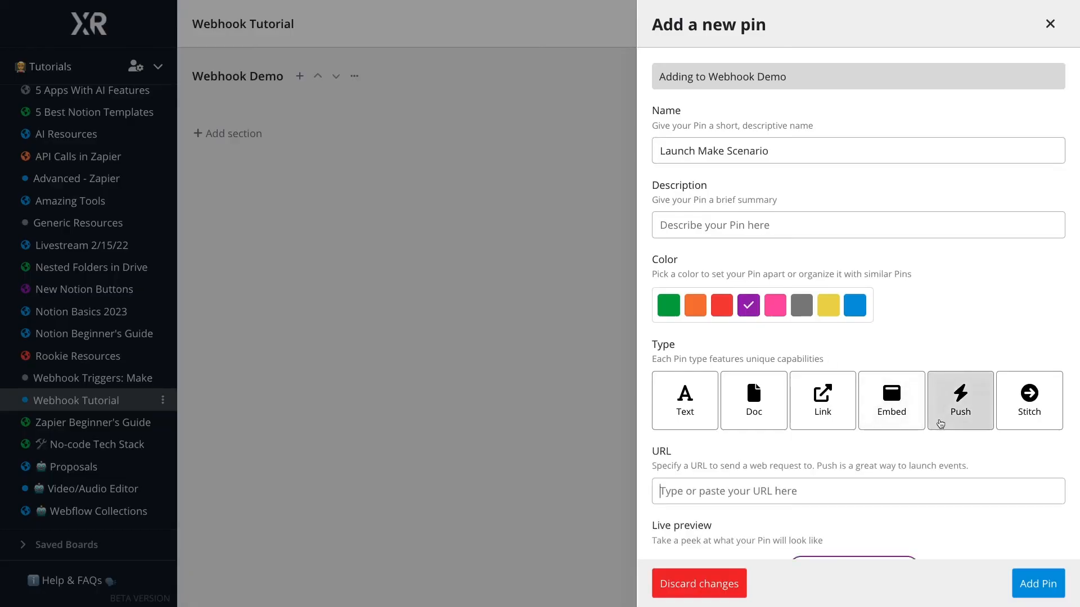
{"action": "scroll", "scroll_direction": "down", "scroll_amount": 3}
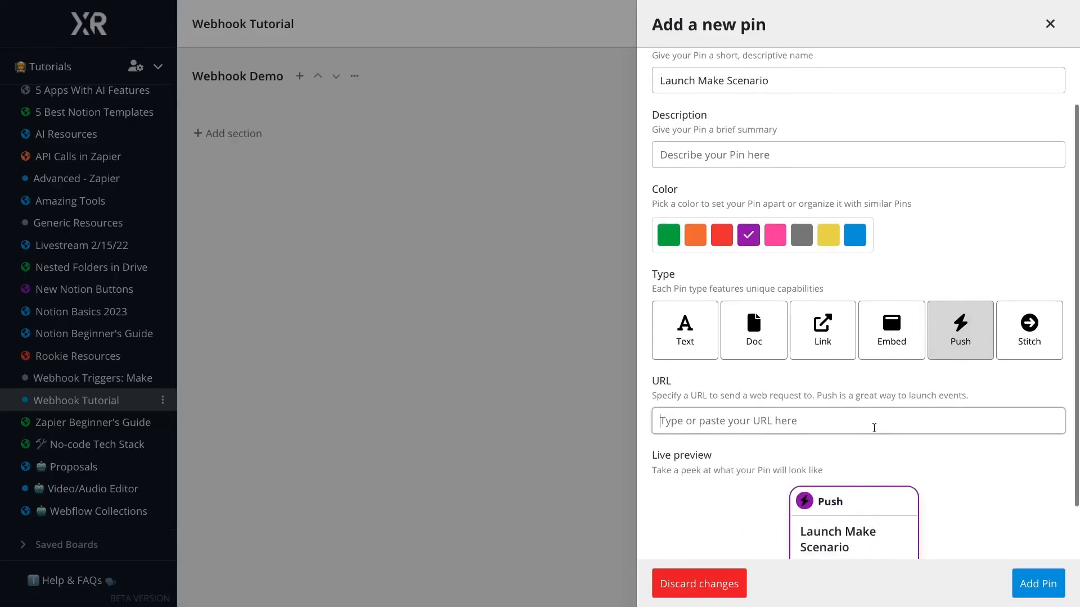
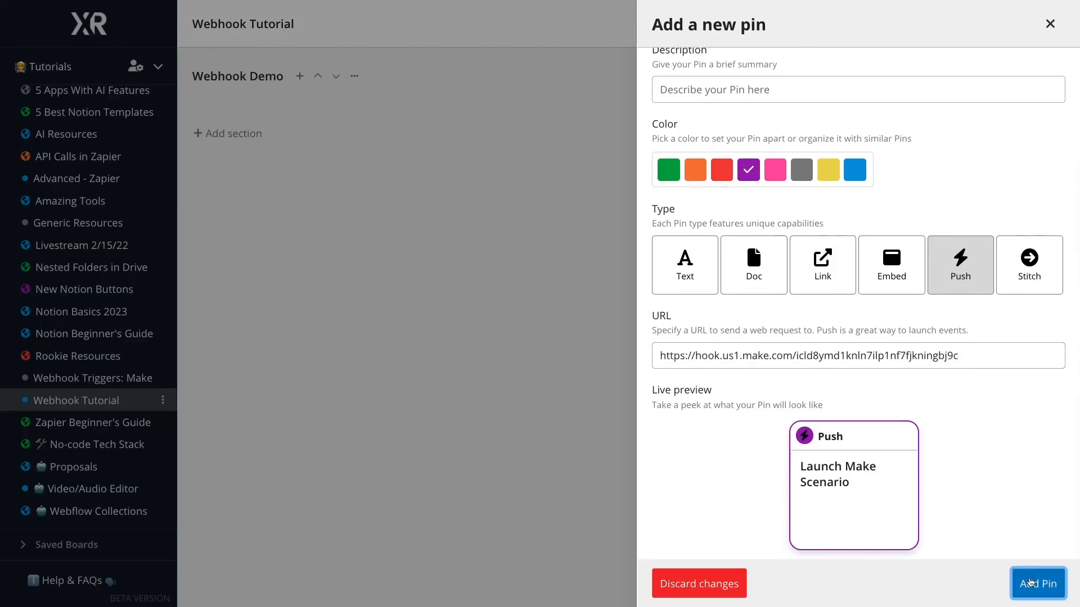
{"action": "left_click", "coordinate": [1038, 584]}
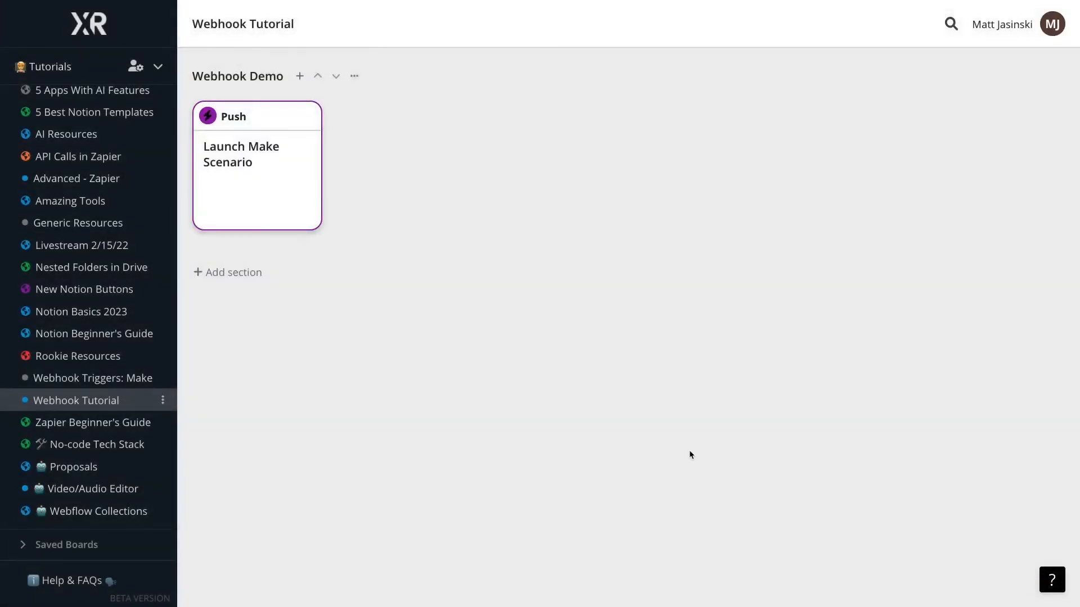
{"action": "mouse_move", "coordinate": [272, 170]}
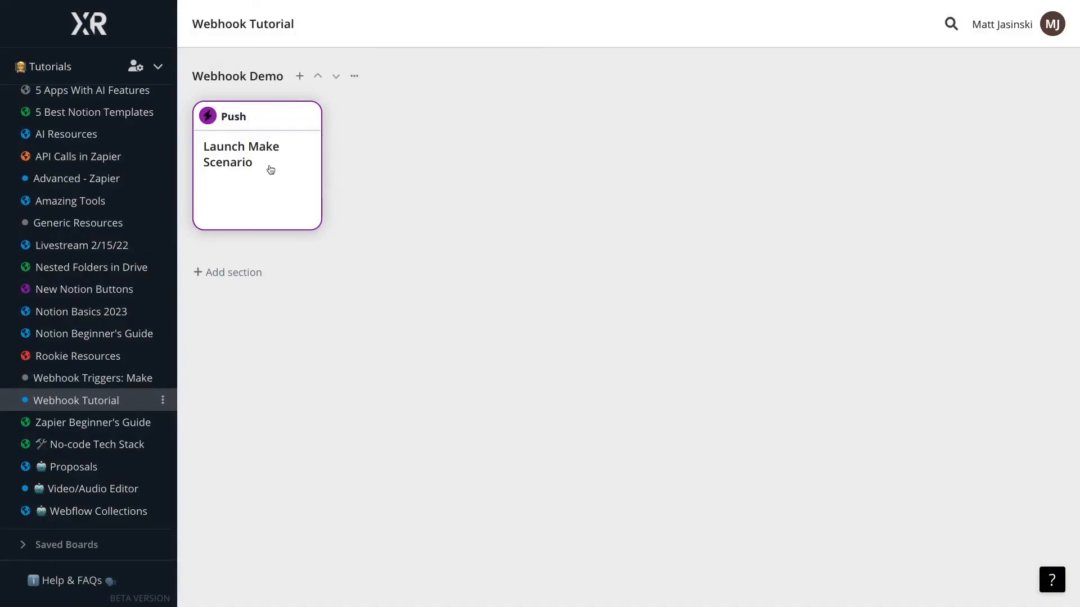
- Press the Launch Make Scenario pin so it counts down and sends its webhook request
{"action": "left_click", "coordinate": [256, 154]}
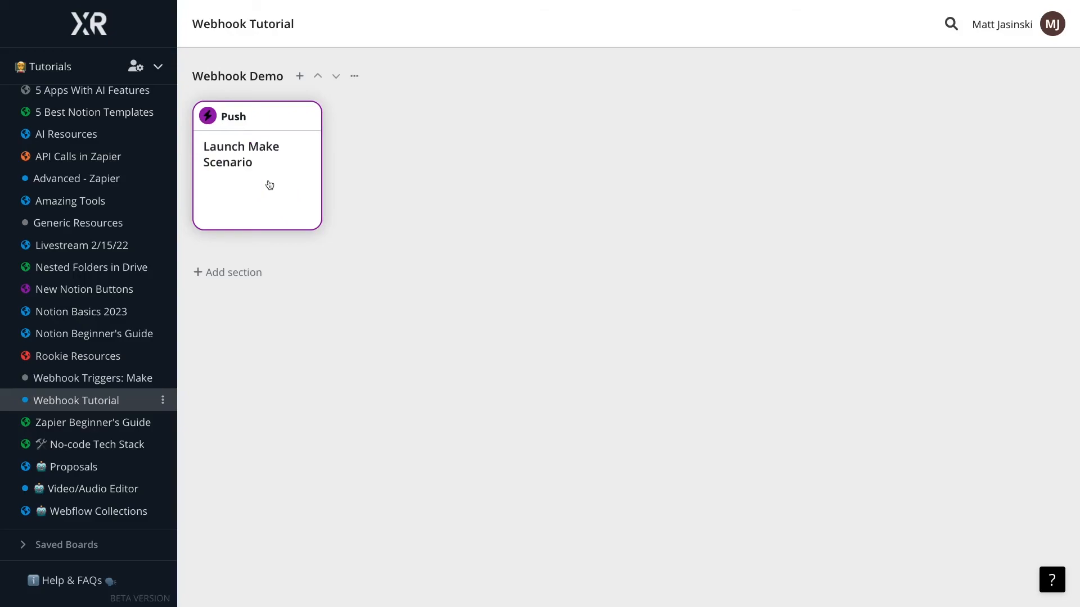
{"action": "mouse_move", "coordinate": [290, 186]}
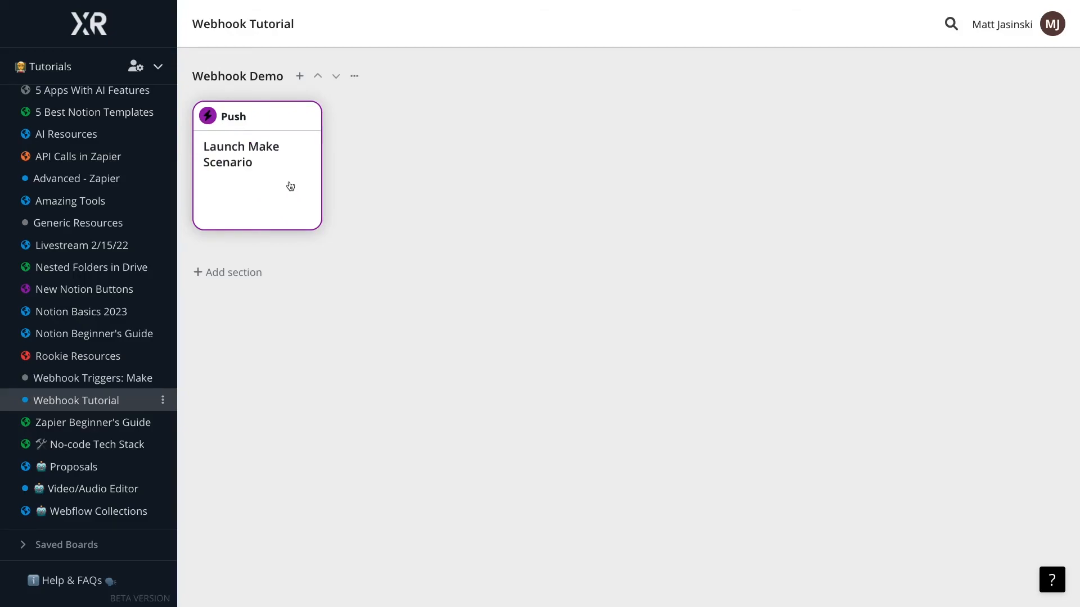
{"action": "left_click", "coordinate": [256, 179]}
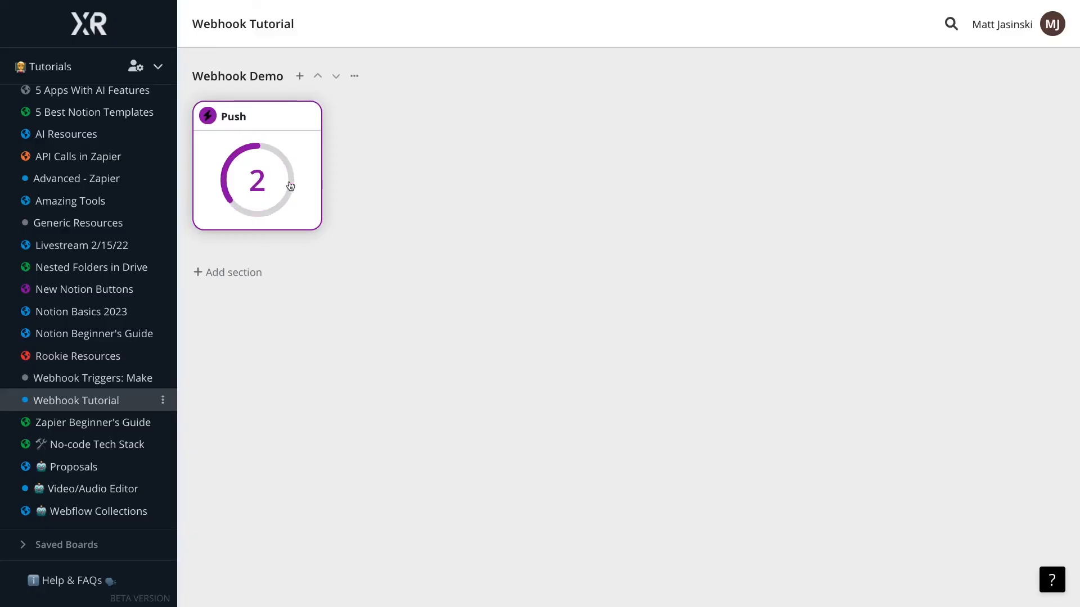
{"action": "left_click", "coordinate": [256, 179]}
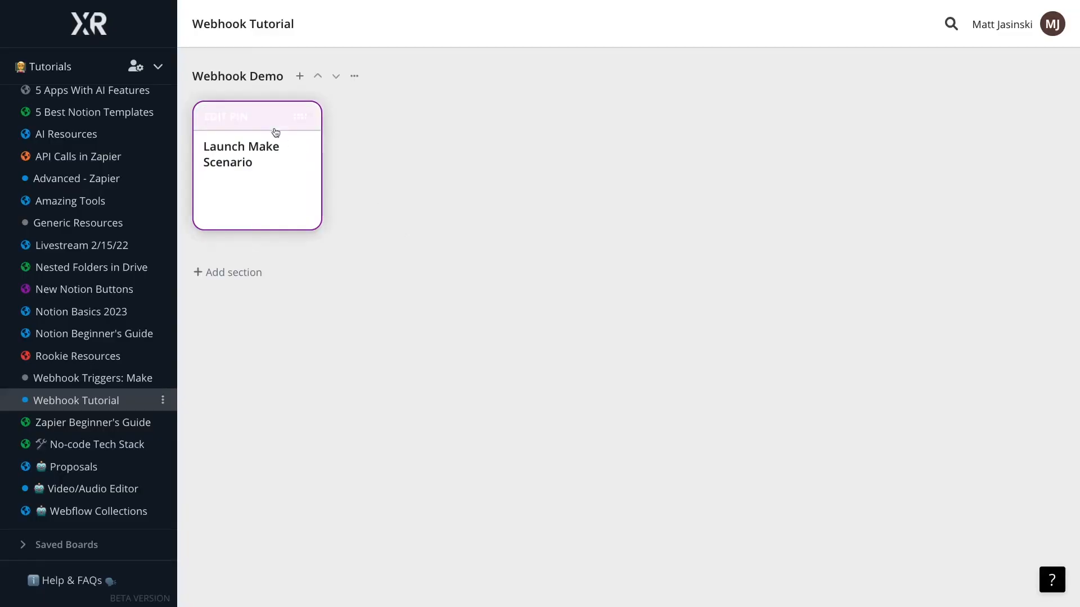
- Append ?recordid=recUbAva8mnjx7rjs to the pin's webhook URL and save the change
{"action": "left_click", "coordinate": [217, 116]}
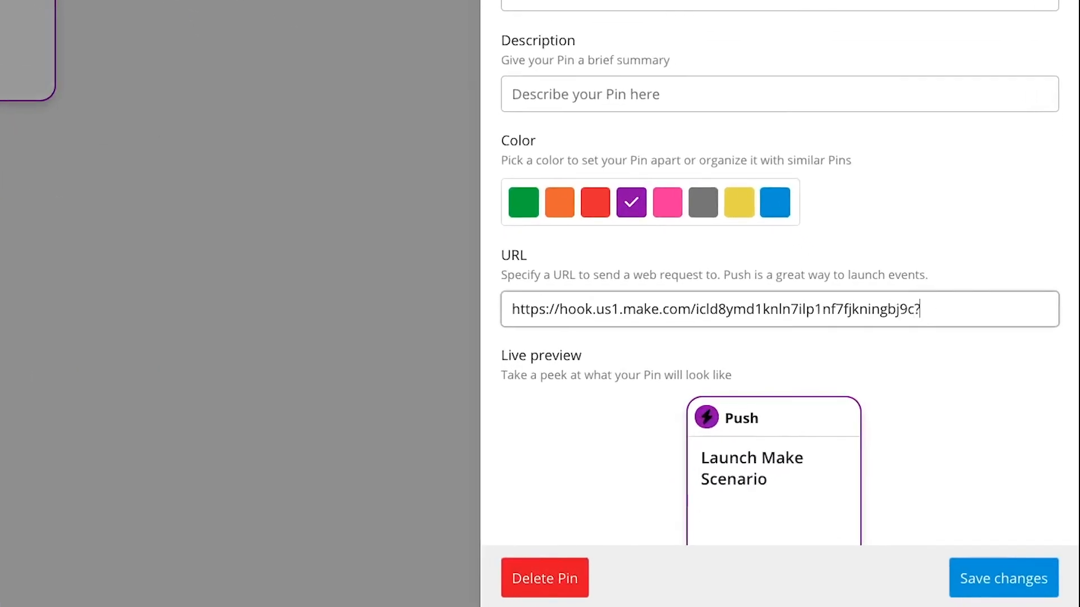
{"action": "type", "text": "record"}
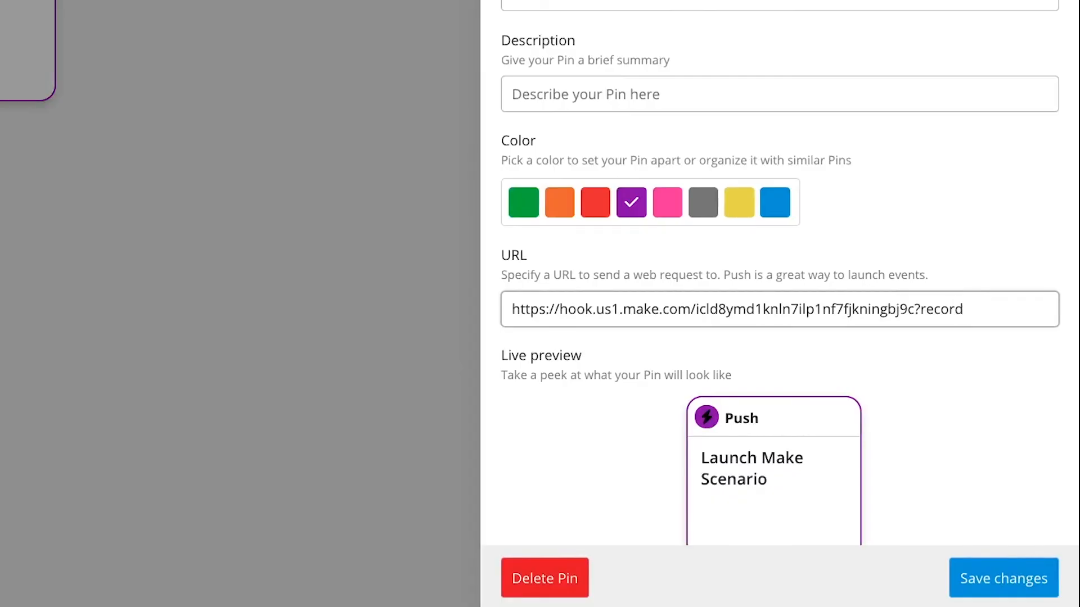
{"action": "type", "text": "id="}
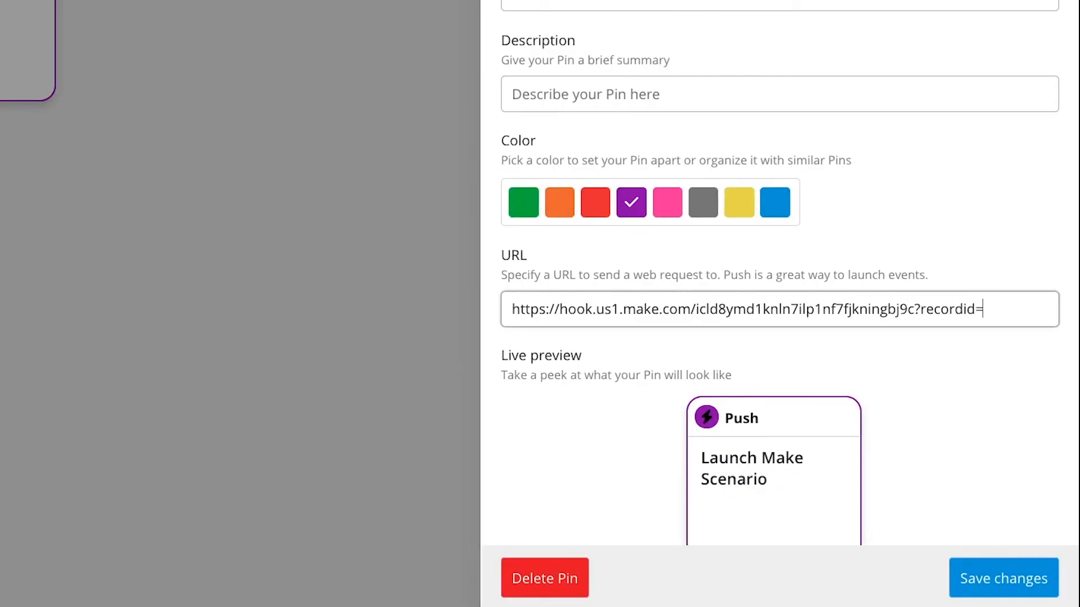
{"action": "type", "text": "recUbAva8mnjx7rjs"}
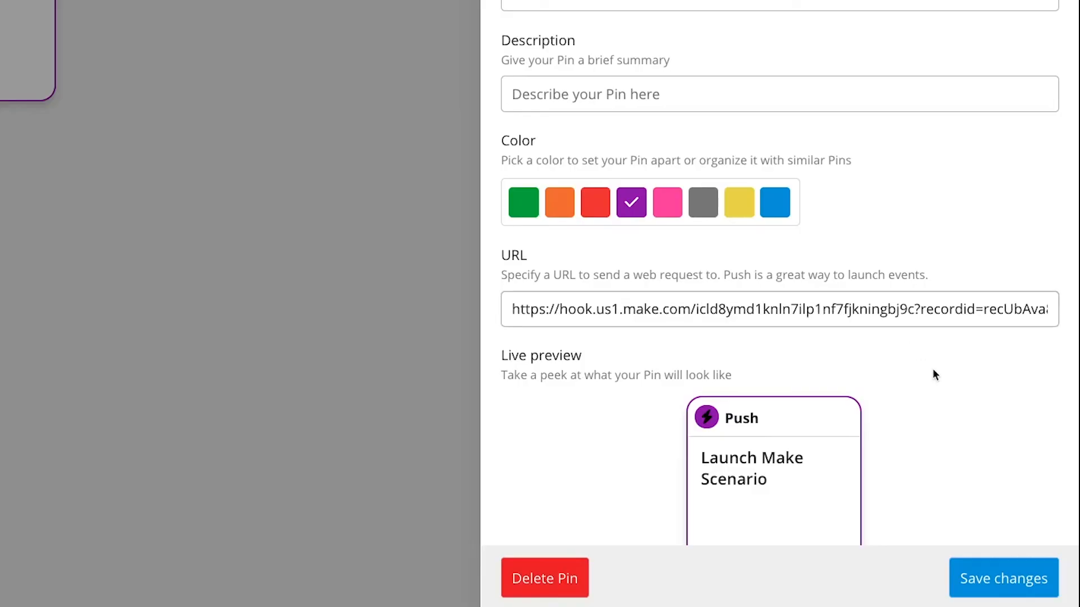
{"action": "left_click", "coordinate": [1002, 578]}
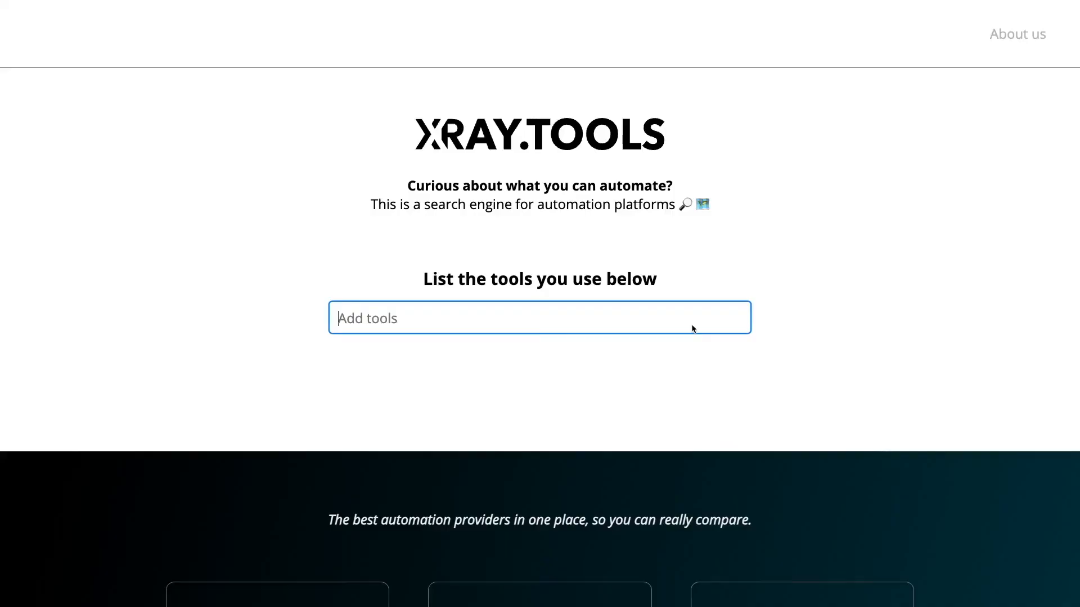
- Search Airtable and view its Zapier, Make and Workato triggers, actions and searches
{"action": "type", "text": "Airtable"}
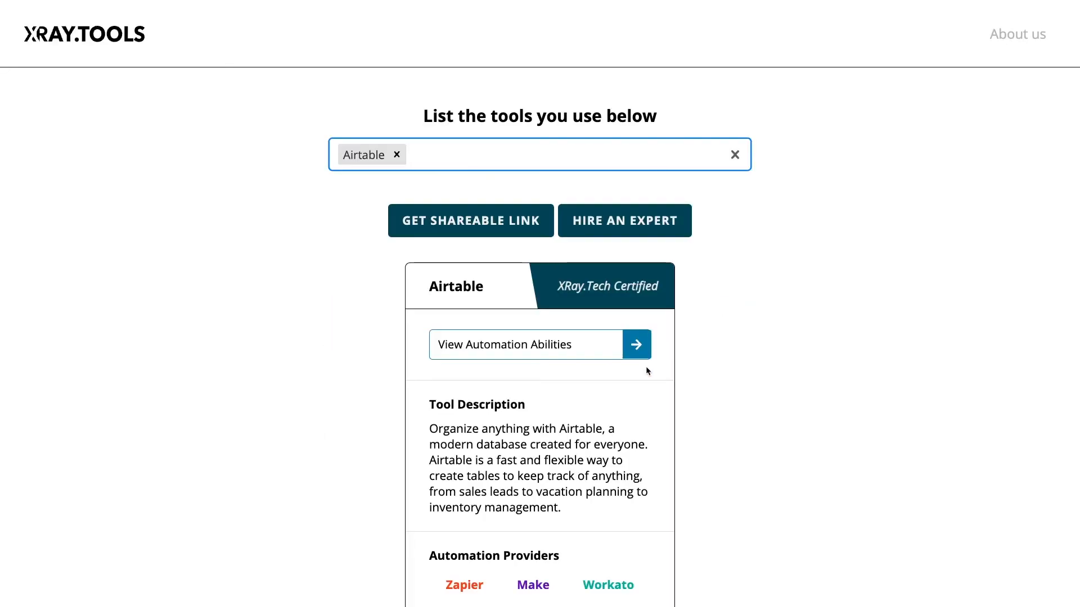
{"action": "left_click", "coordinate": [637, 345]}
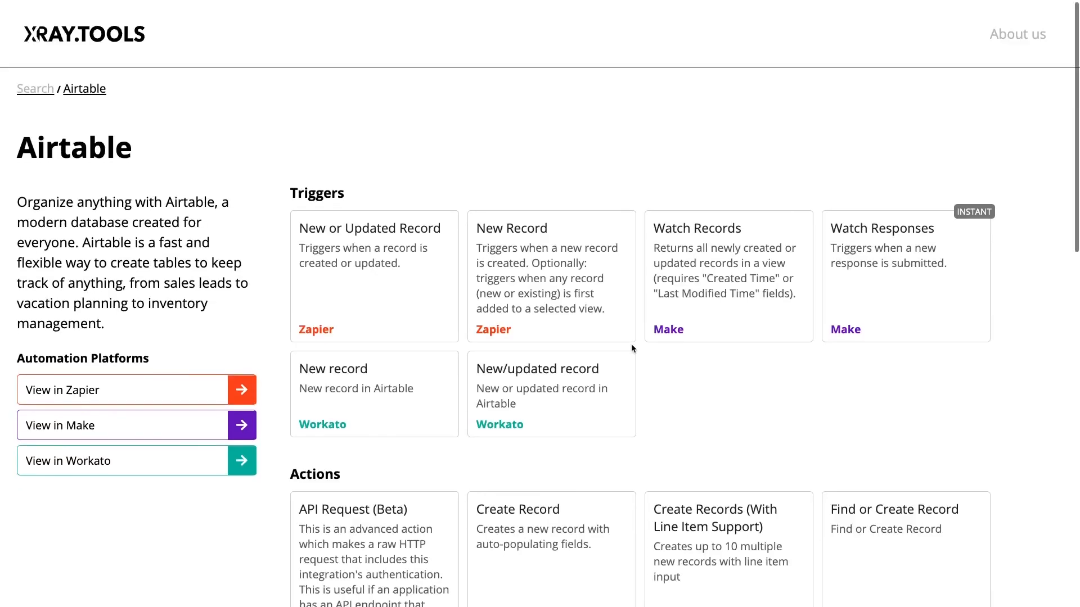
{"action": "scroll", "scroll_direction": "down", "scroll_amount": 3}
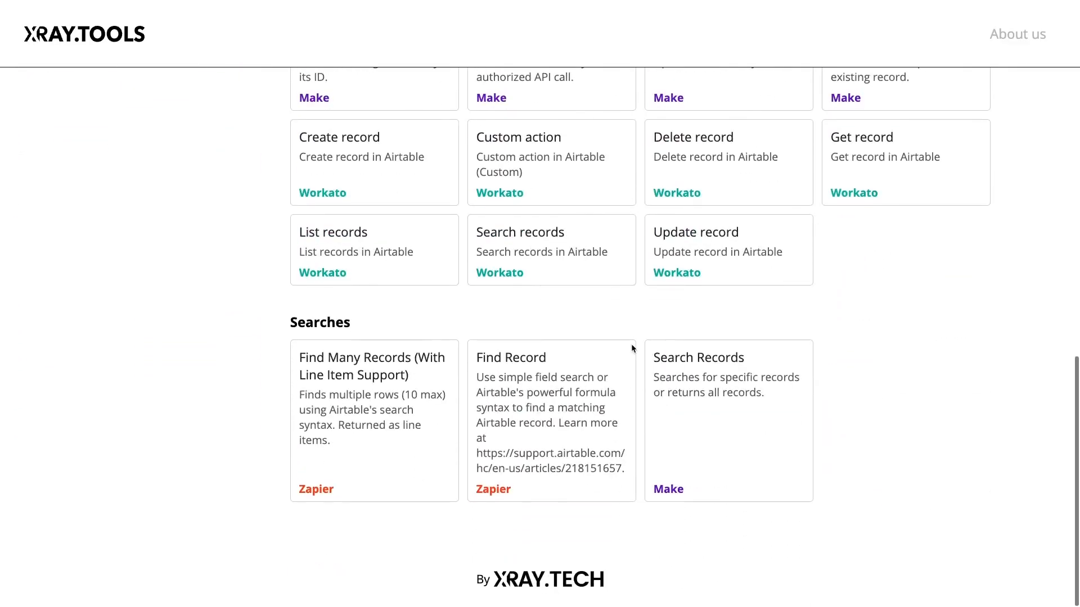